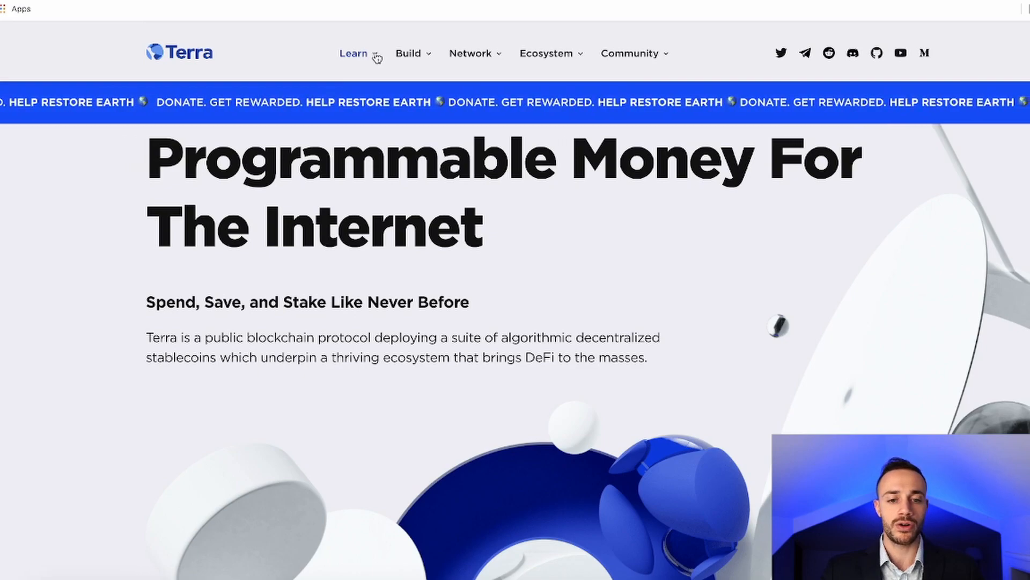
# - Follow the Chrome Extension download link under terra.money's Learn menu
pyautogui.click(353, 53)
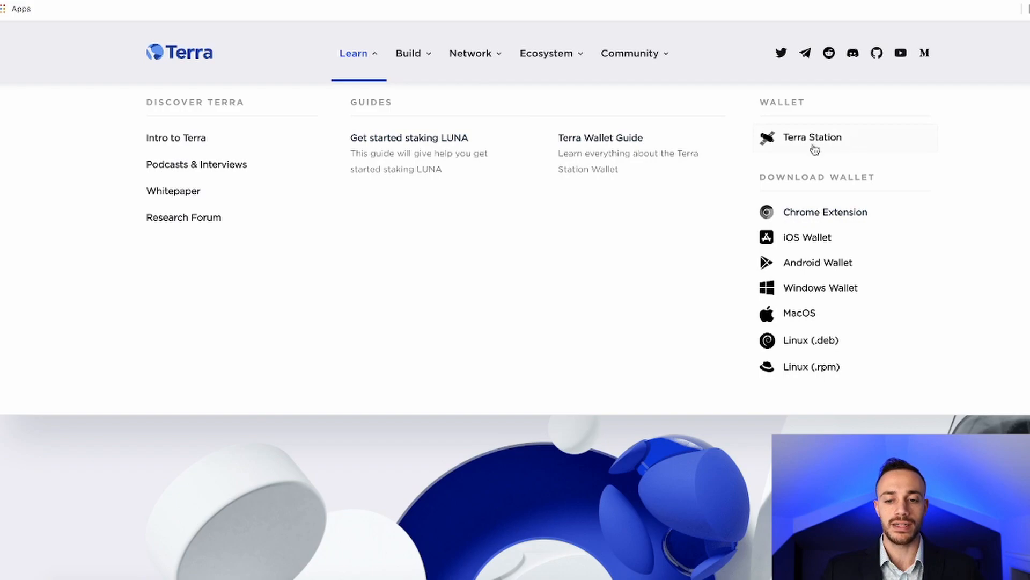
pyautogui.moveTo(826, 212)
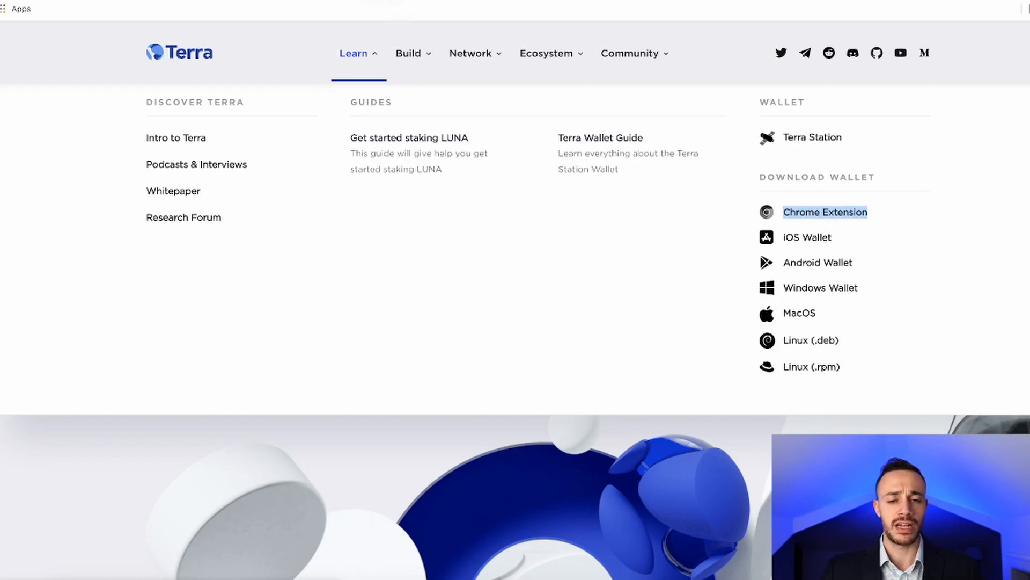
pyautogui.click(824, 211)
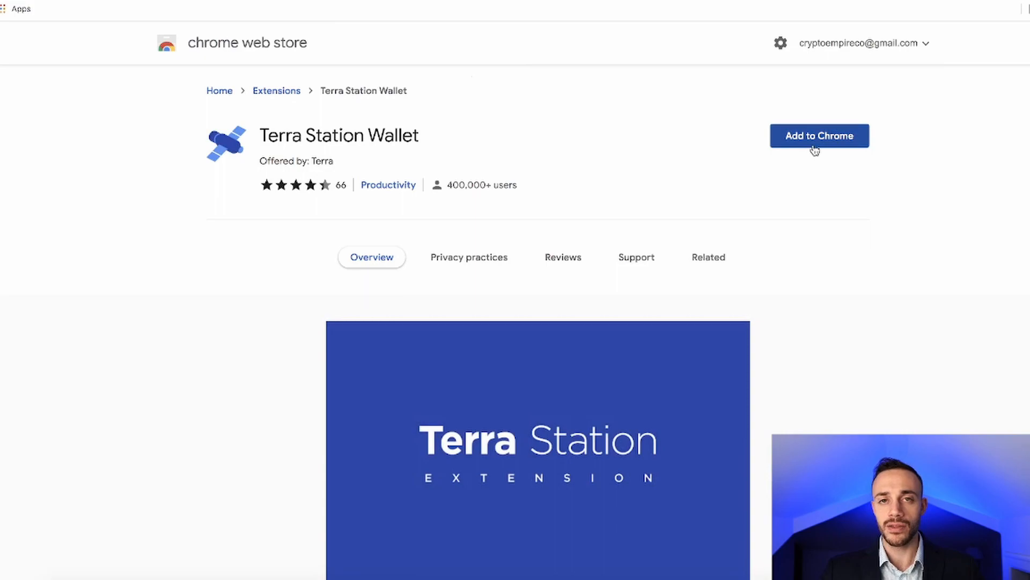
pyautogui.moveTo(768, 126)
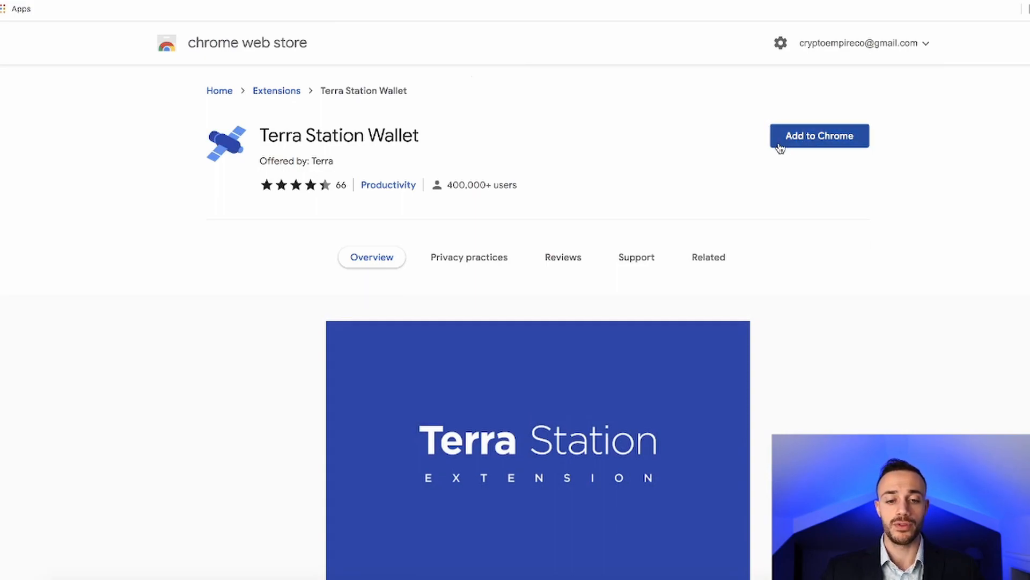
# - Add the Terra Station Wallet extension to Chrome and confirm the installation
pyautogui.click(819, 135)
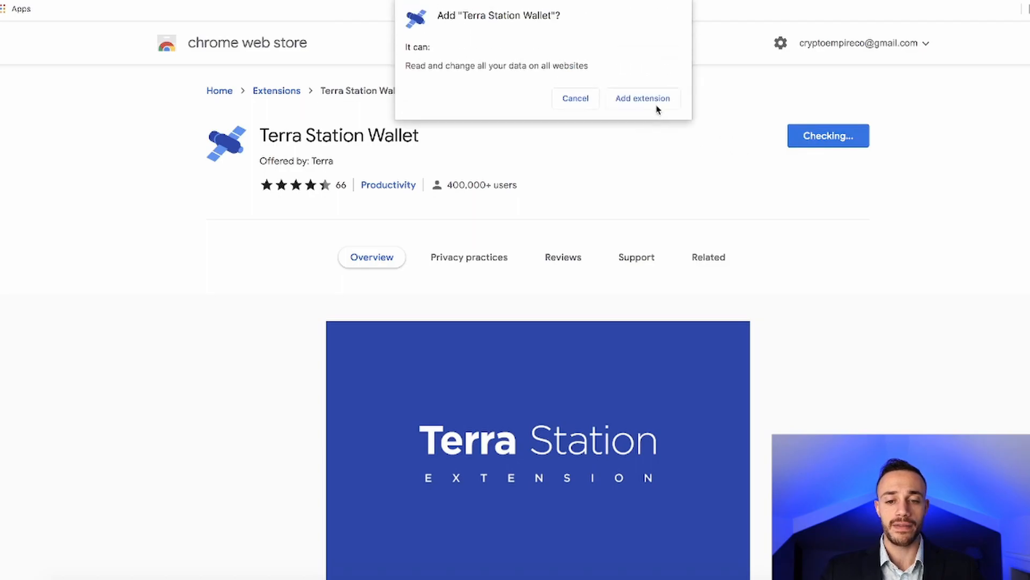
pyautogui.click(642, 97)
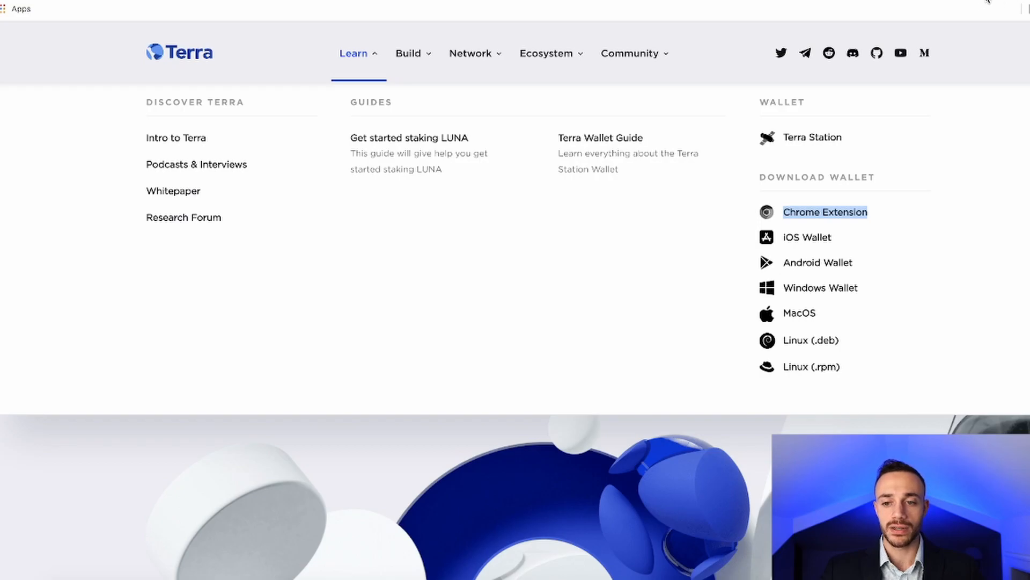
# - Launch Terra Station Wallet from Chrome's installed extensions list
pyautogui.click(1022, 9)
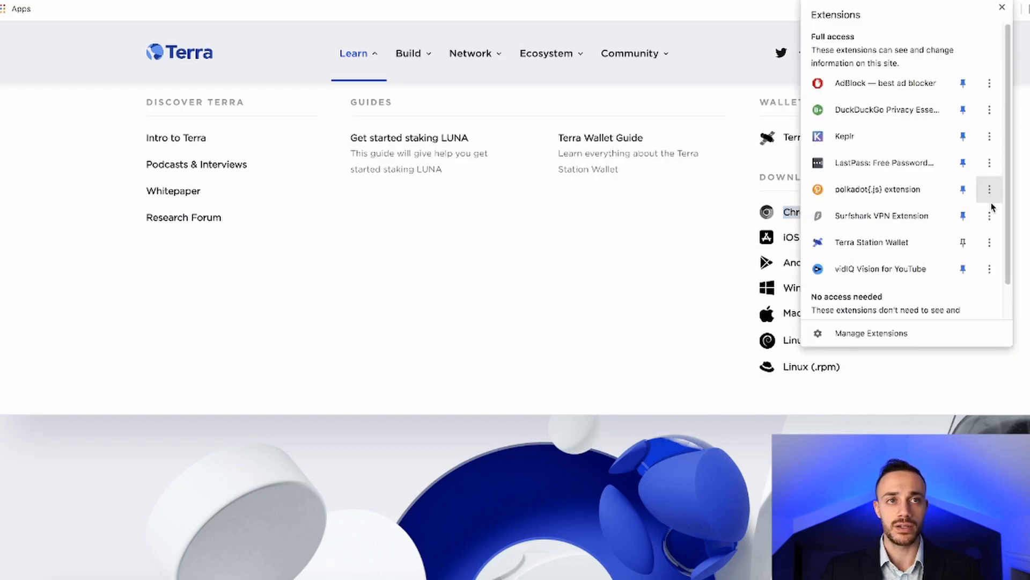
pyautogui.moveTo(668, 302)
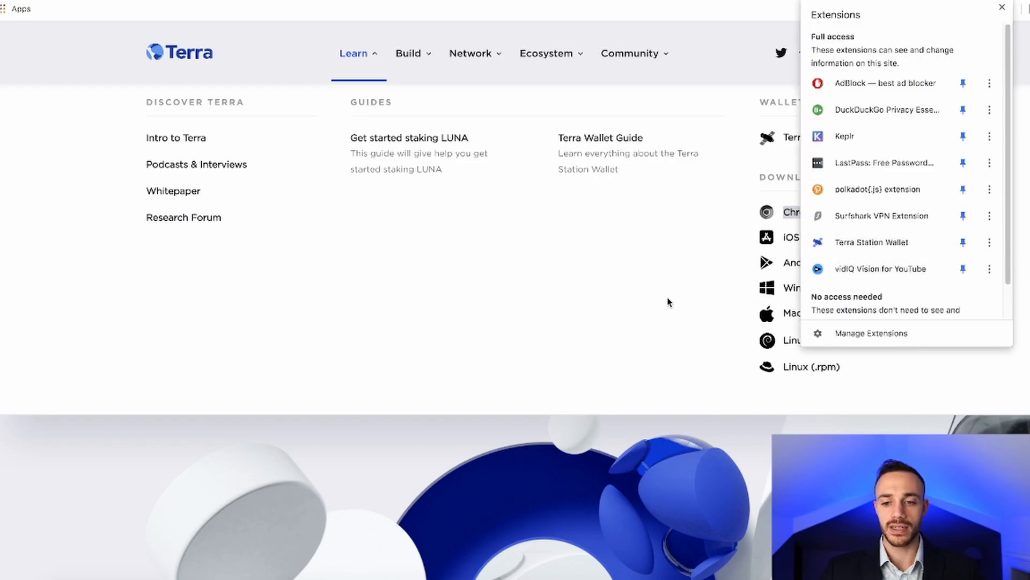
pyautogui.click(1001, 7)
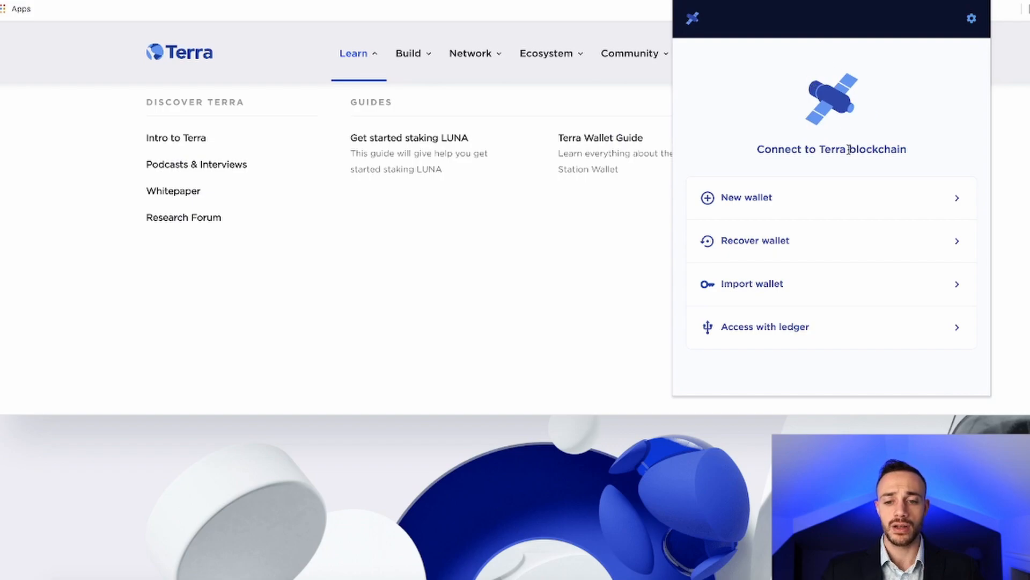
pyautogui.moveTo(827, 176)
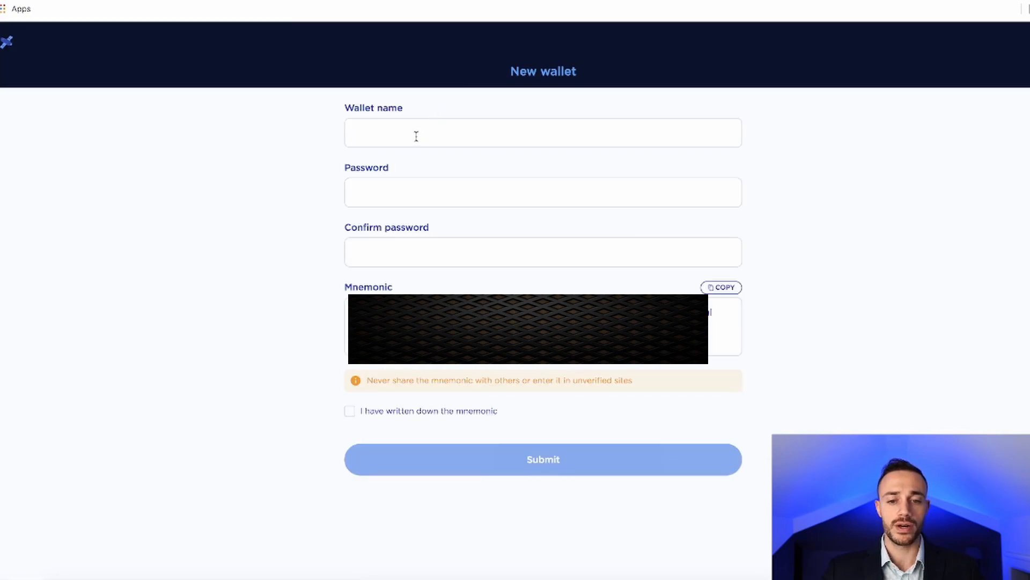
pyautogui.moveTo(433, 228)
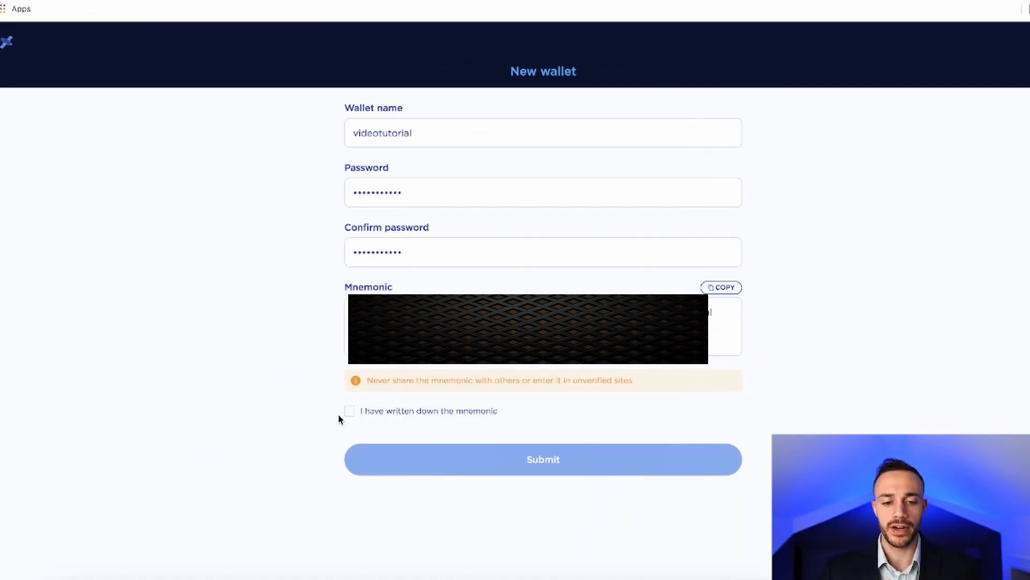
# - Confirm the mnemonic is written down, pick 'devote' as word 8, and submit verification
pyautogui.click(350, 410)
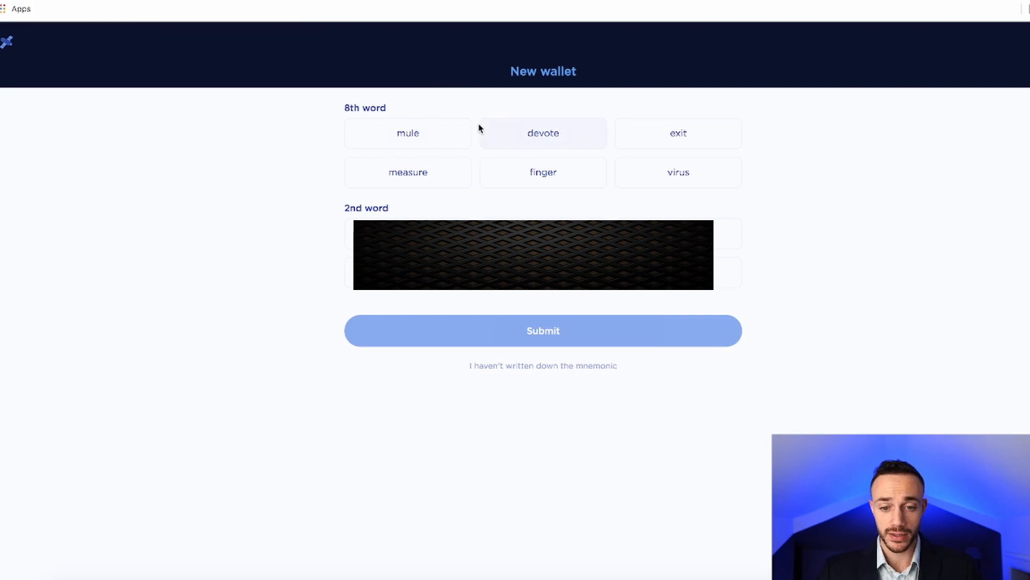
pyautogui.click(543, 132)
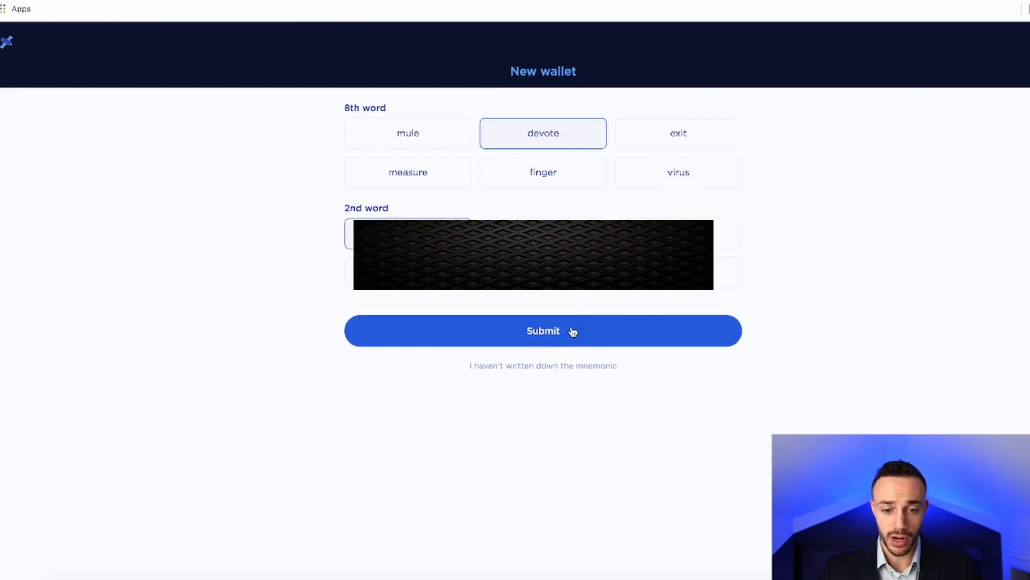
pyautogui.click(542, 331)
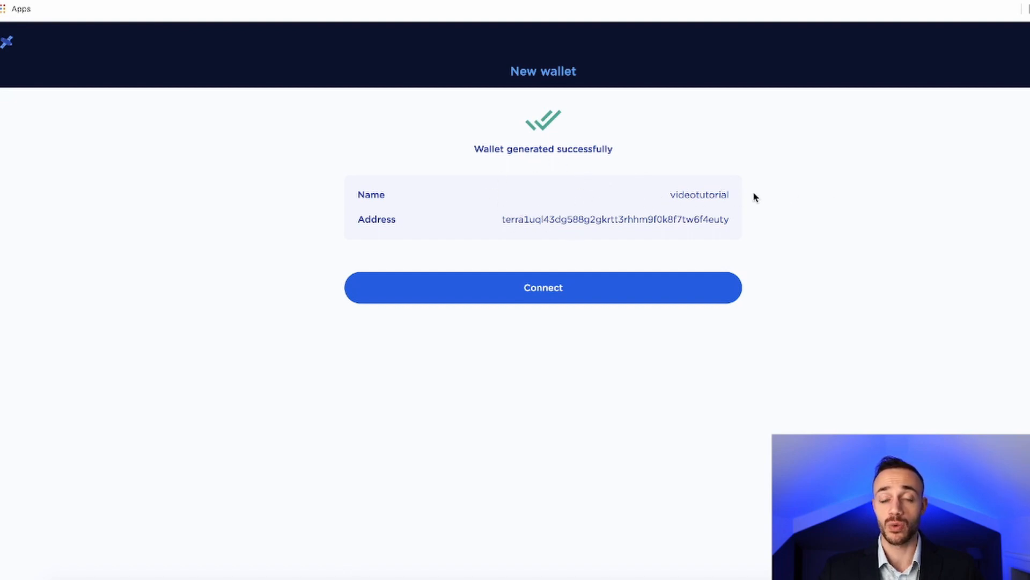
pyautogui.moveTo(549, 215)
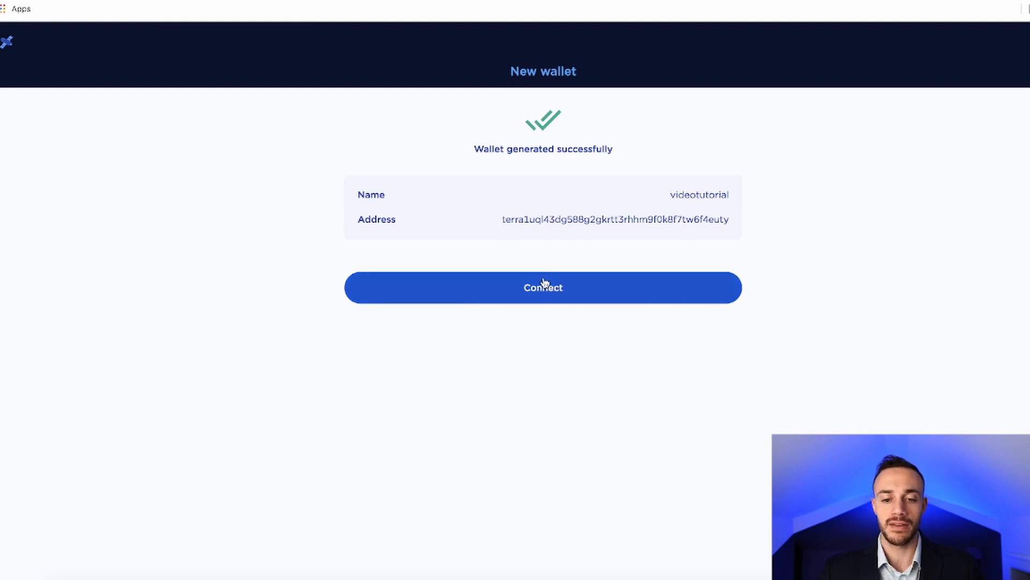
# - Connect the videotutorial wallet, show its address QR code, and open CoinGecko's LUNA page
pyautogui.click(542, 288)
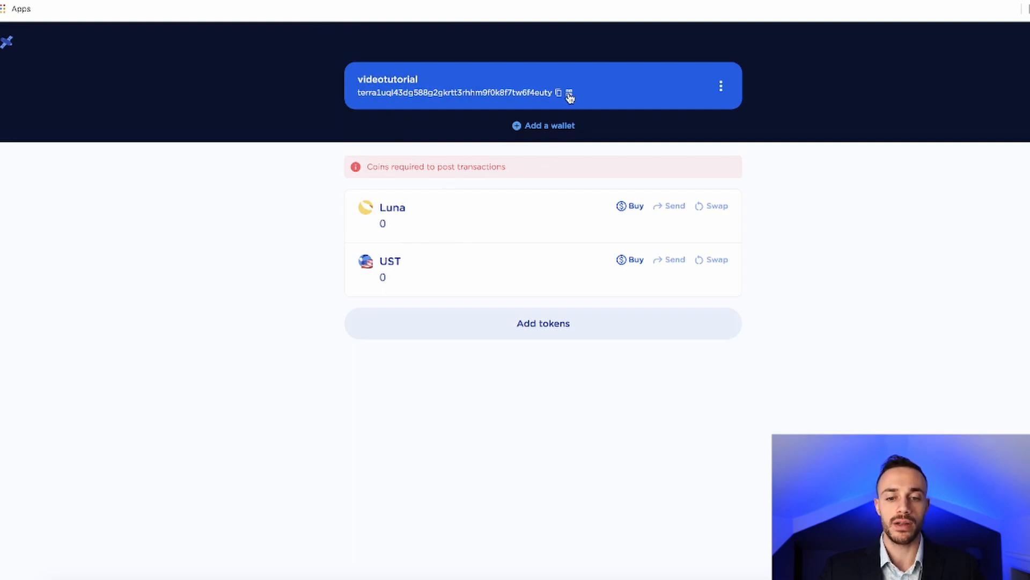
pyautogui.click(570, 91)
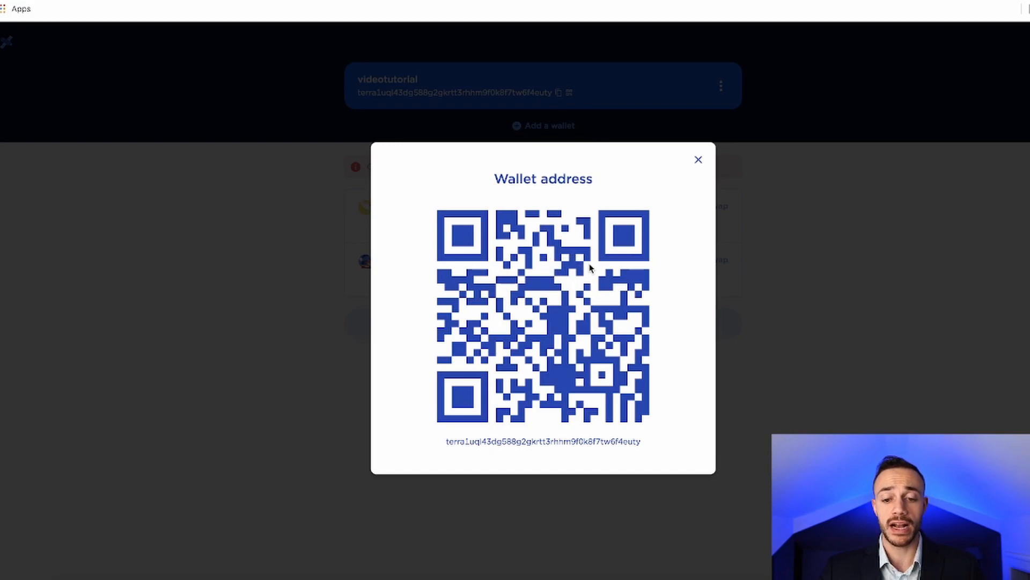
pyautogui.moveTo(577, 261)
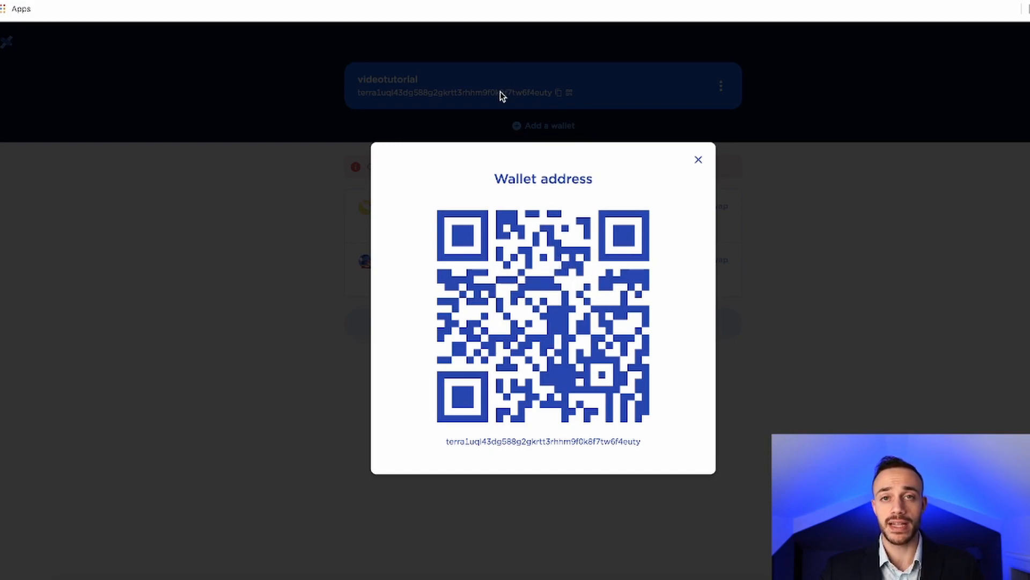
pyautogui.moveTo(615, 46)
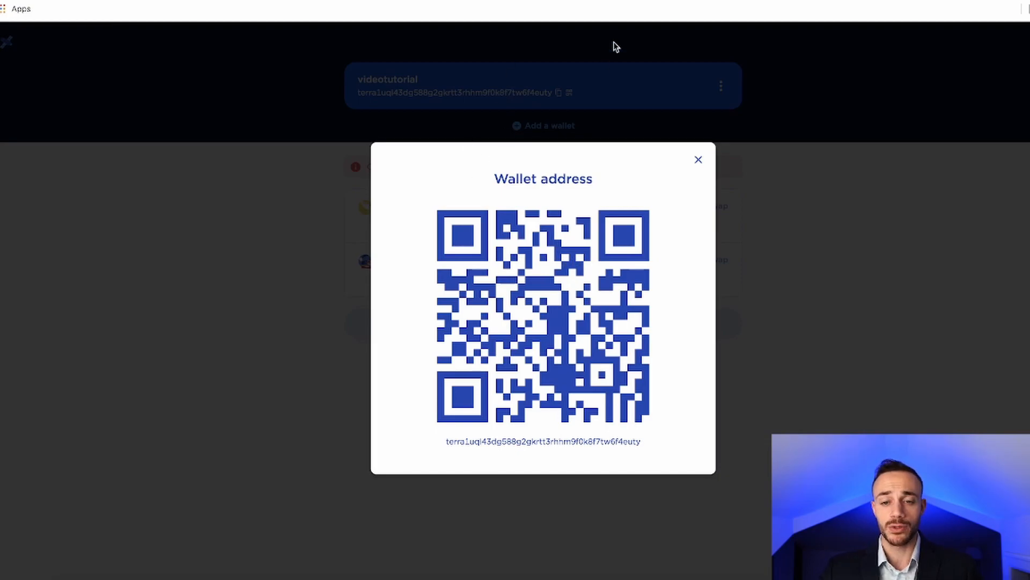
pyautogui.click(699, 159)
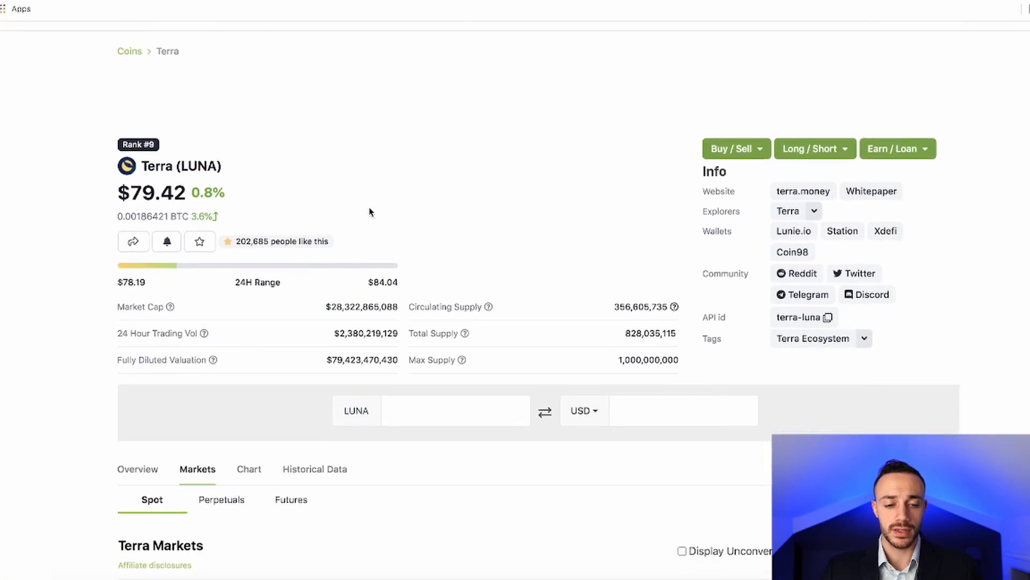
# - Scroll the Terra (LUNA) page down to the Terra Markets table
pyautogui.scroll(-3)
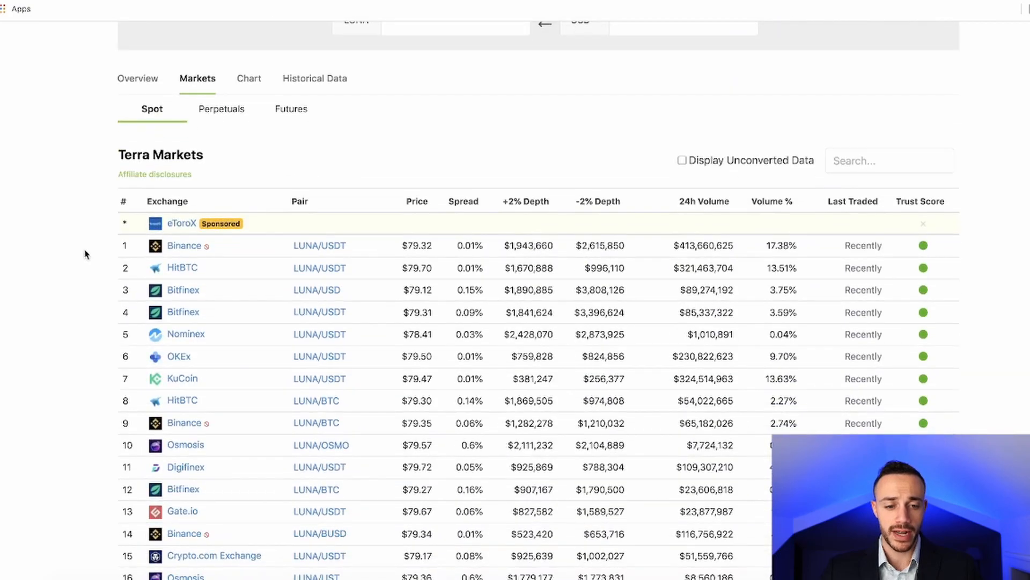
pyautogui.scroll(-3)
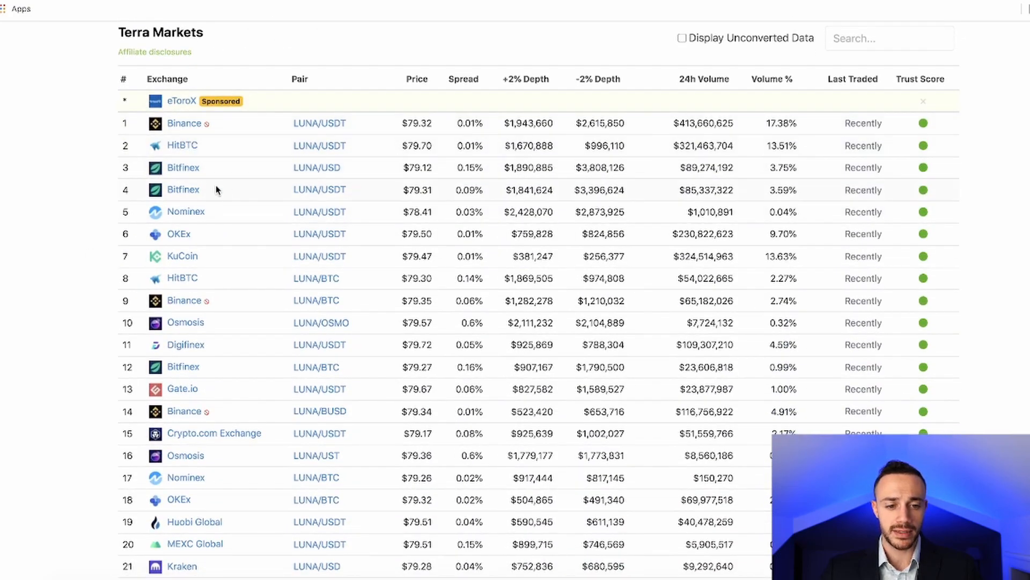
pyautogui.scroll(-3)
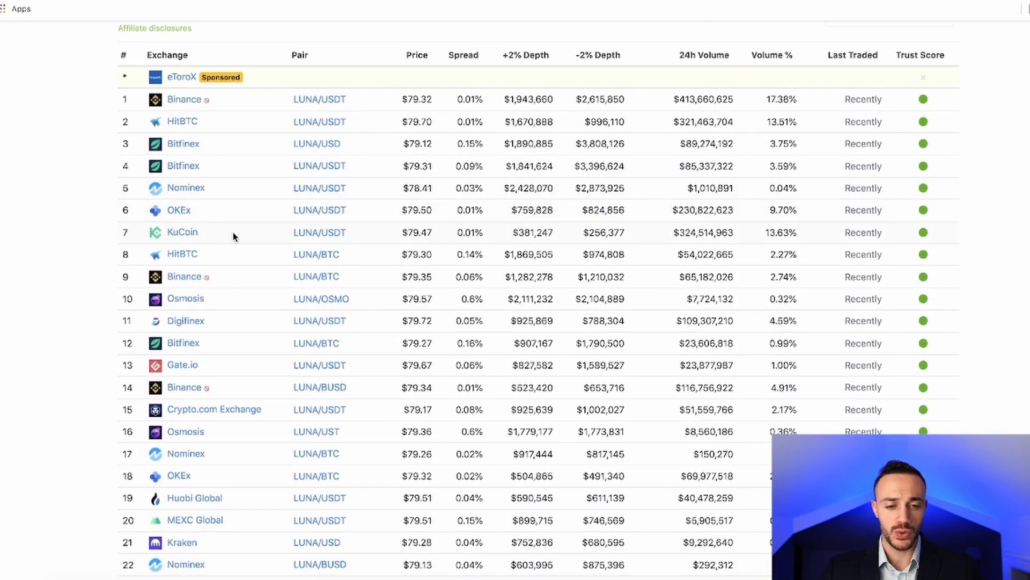
pyautogui.scroll(-3)
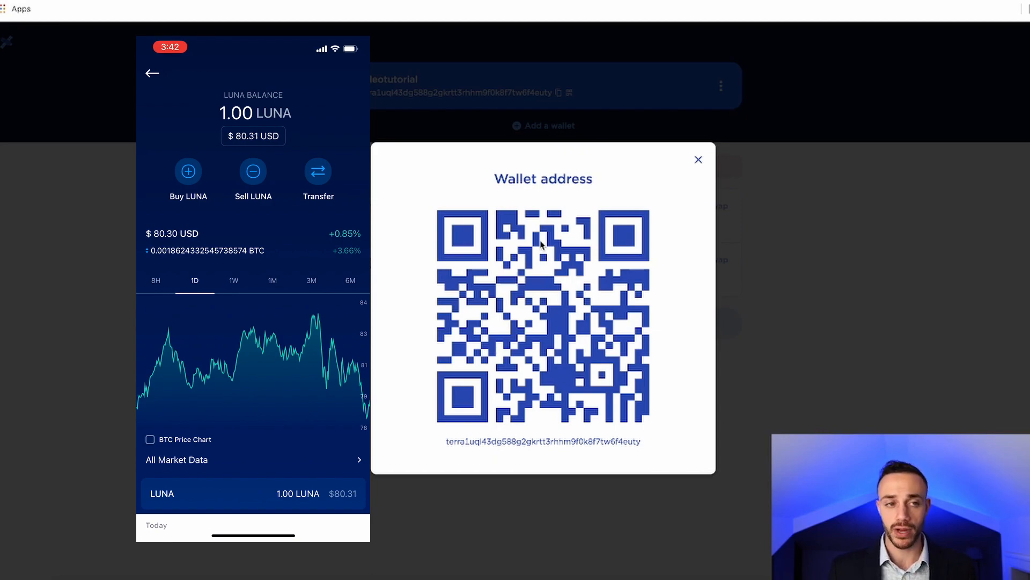
# - Whitelist a 'tutorial' wallet address with no memo for LUNA withdrawals and verify it
pyautogui.click(317, 170)
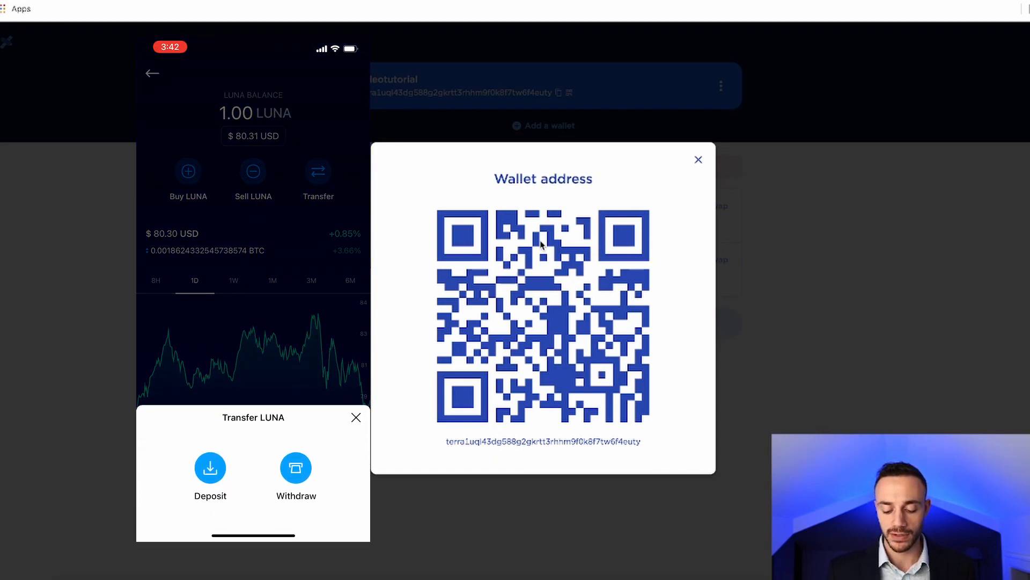
pyautogui.click(295, 468)
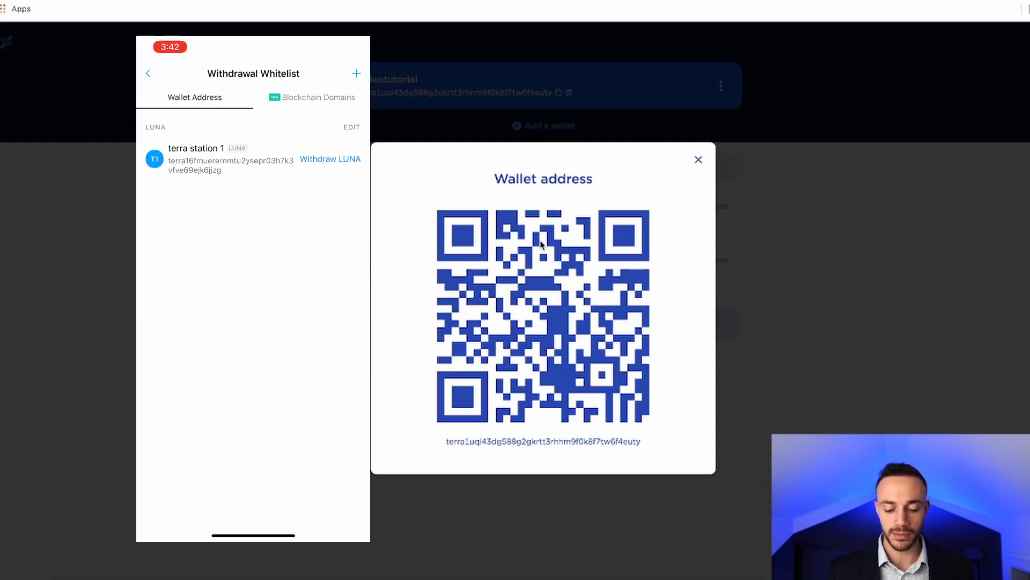
pyautogui.click(357, 73)
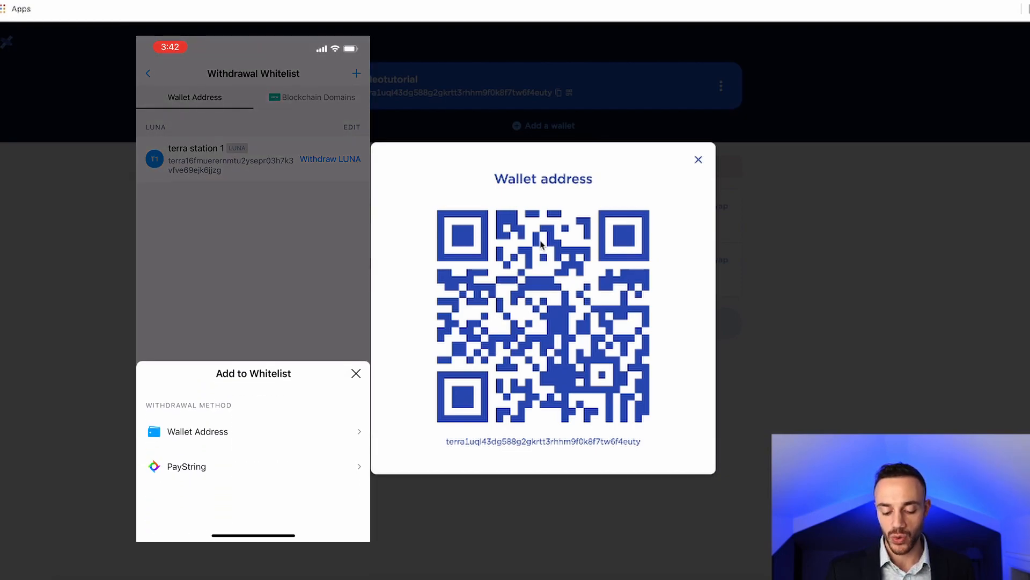
pyautogui.click(196, 431)
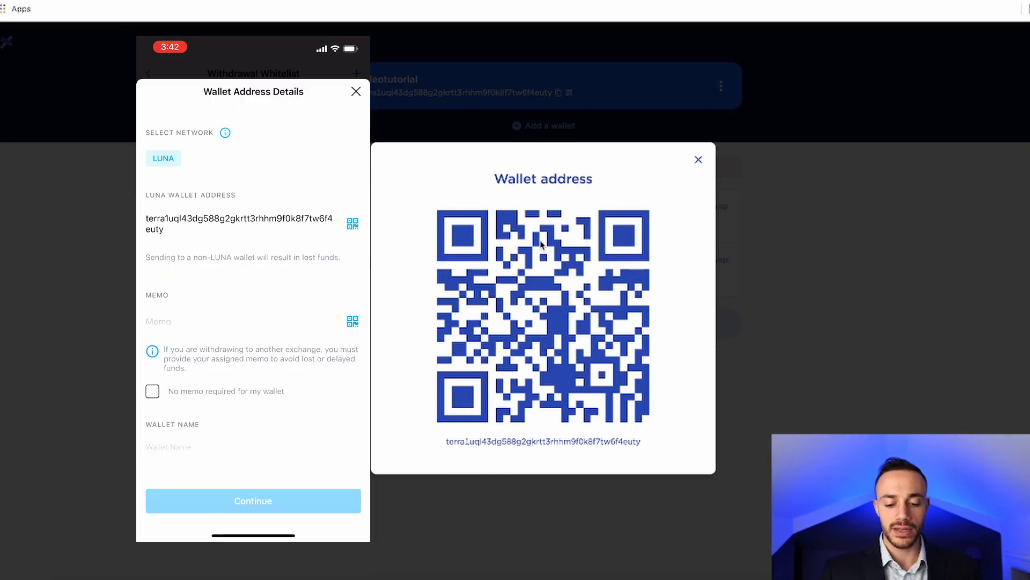
pyautogui.click(152, 390)
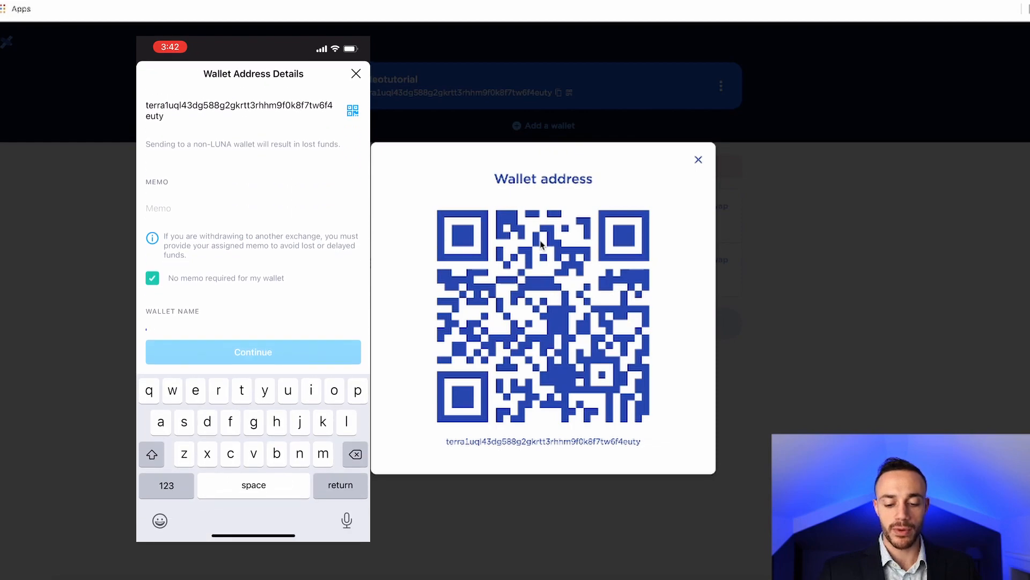
pyautogui.write('tutorial')
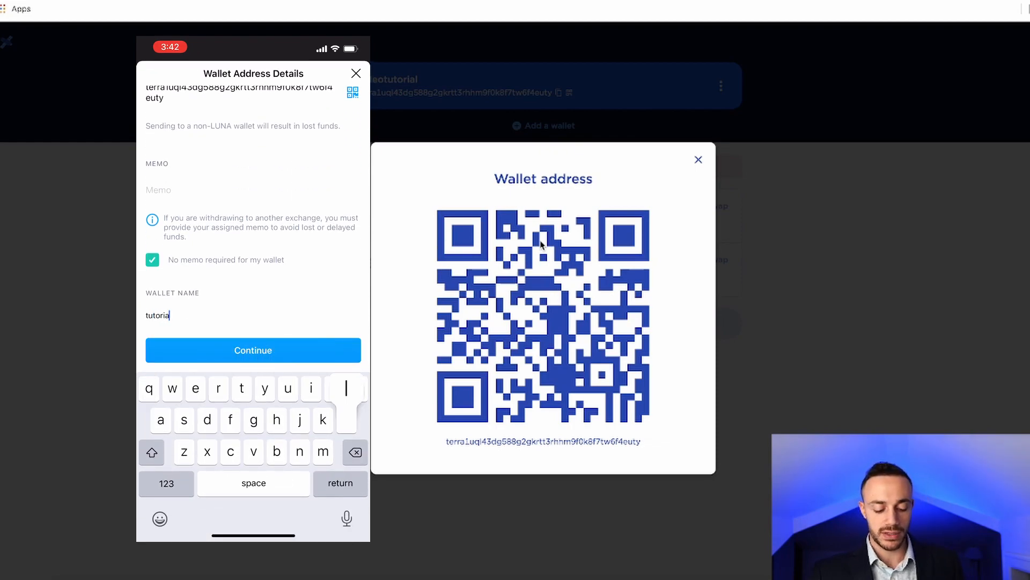
pyautogui.click(252, 350)
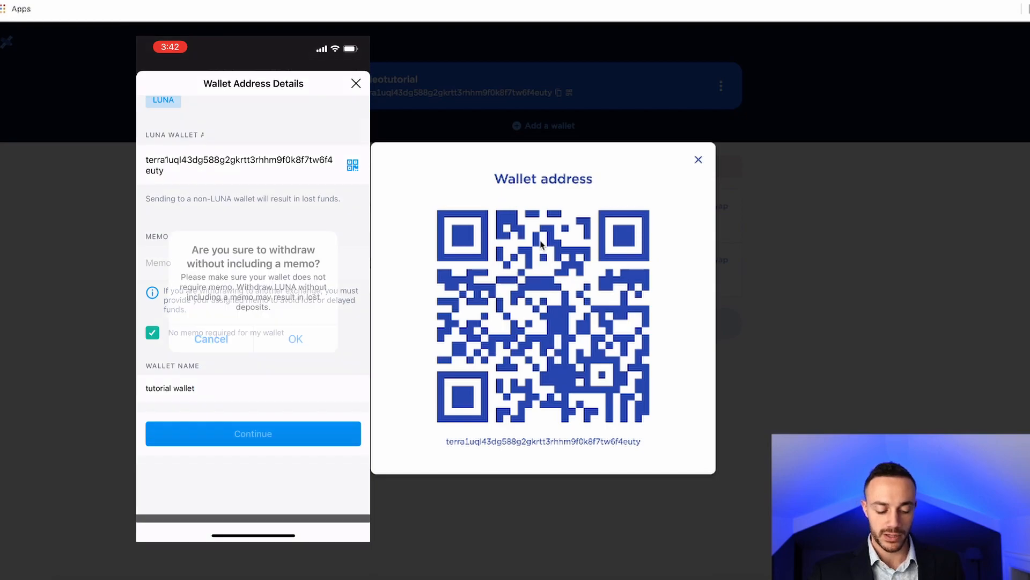
pyautogui.click(295, 339)
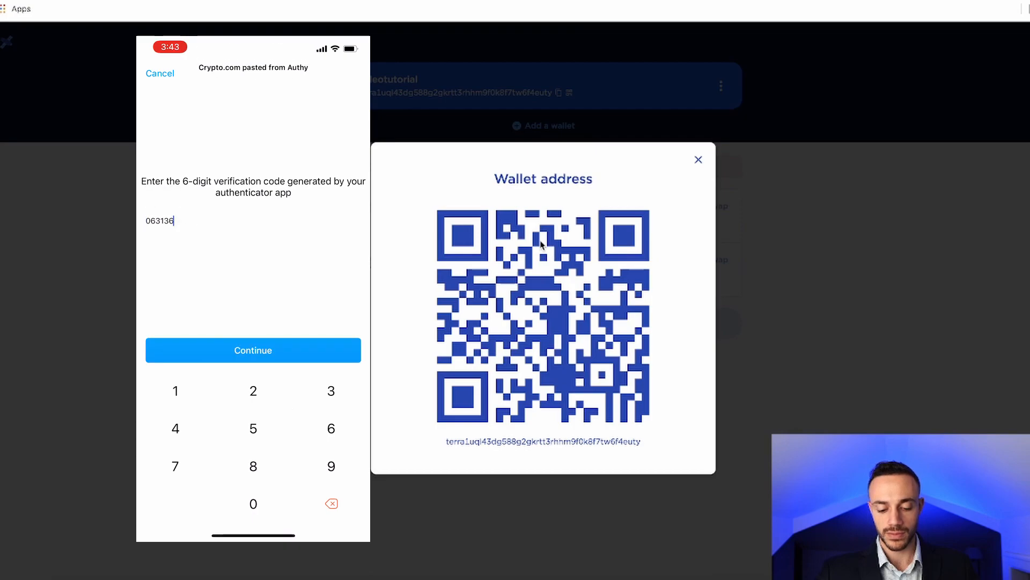
pyautogui.click(252, 349)
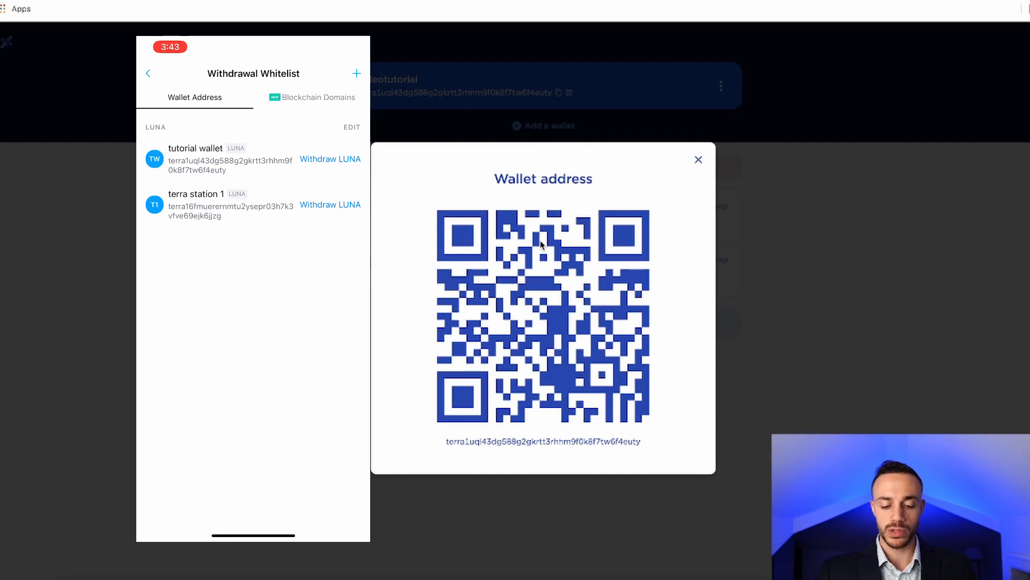
# - Withdraw 1 LUNA to the tutorial wallet and confirm with the 2FA code
pyautogui.click(330, 158)
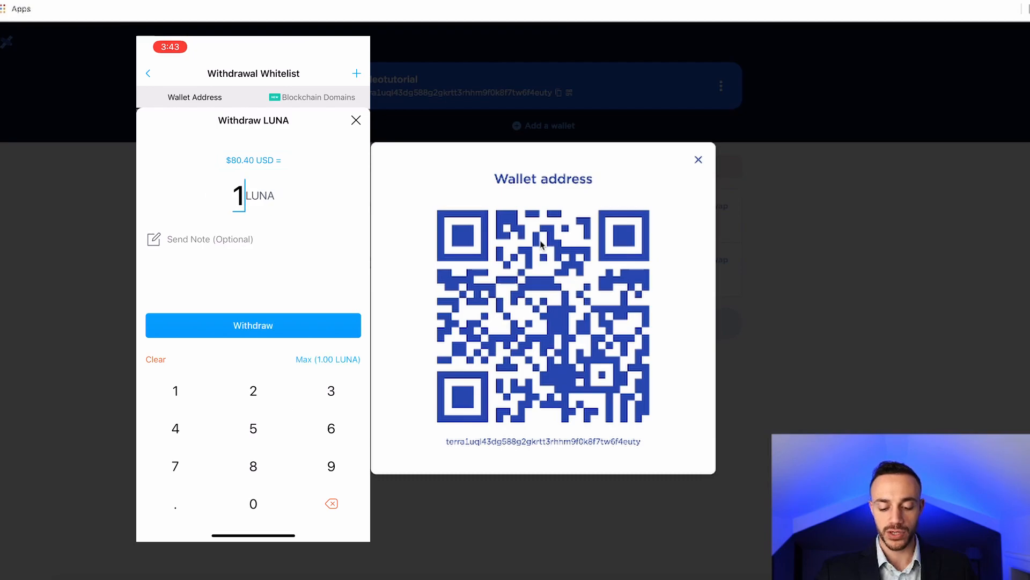
pyautogui.click(253, 325)
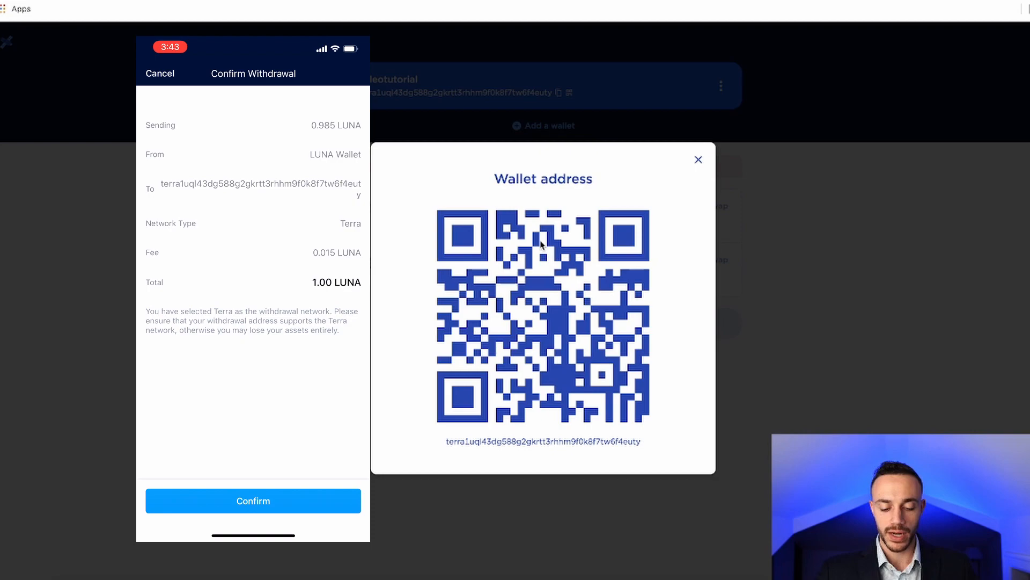
pyautogui.click(252, 500)
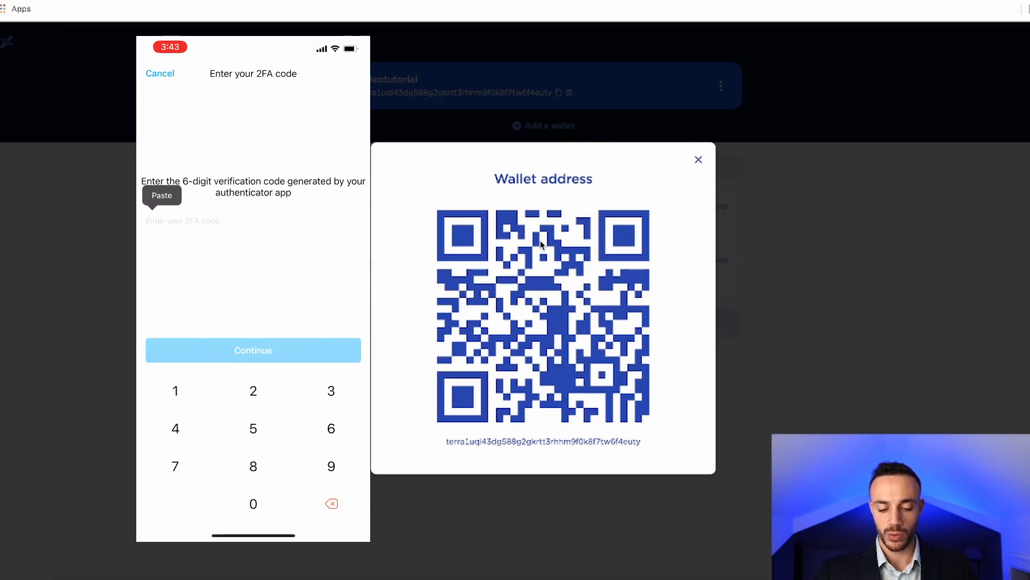
pyautogui.click(161, 195)
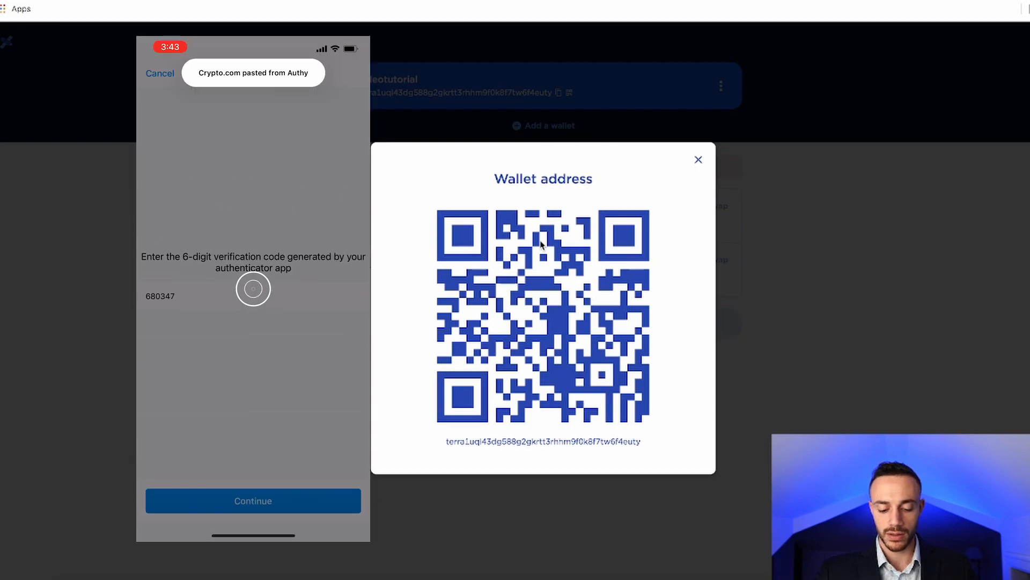
pyautogui.click(252, 500)
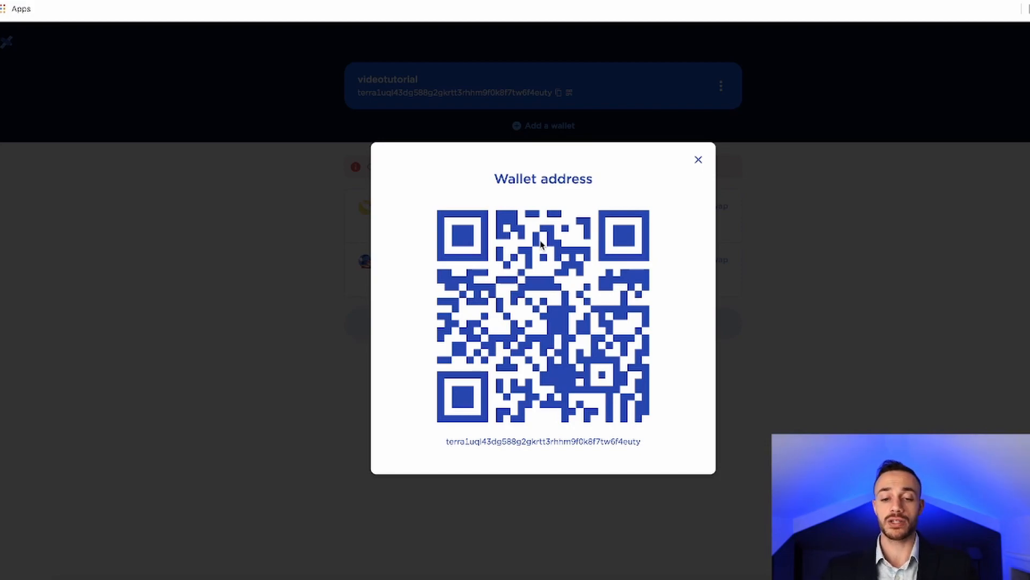
# - Close the wallet address QR code dialog
pyautogui.click(698, 160)
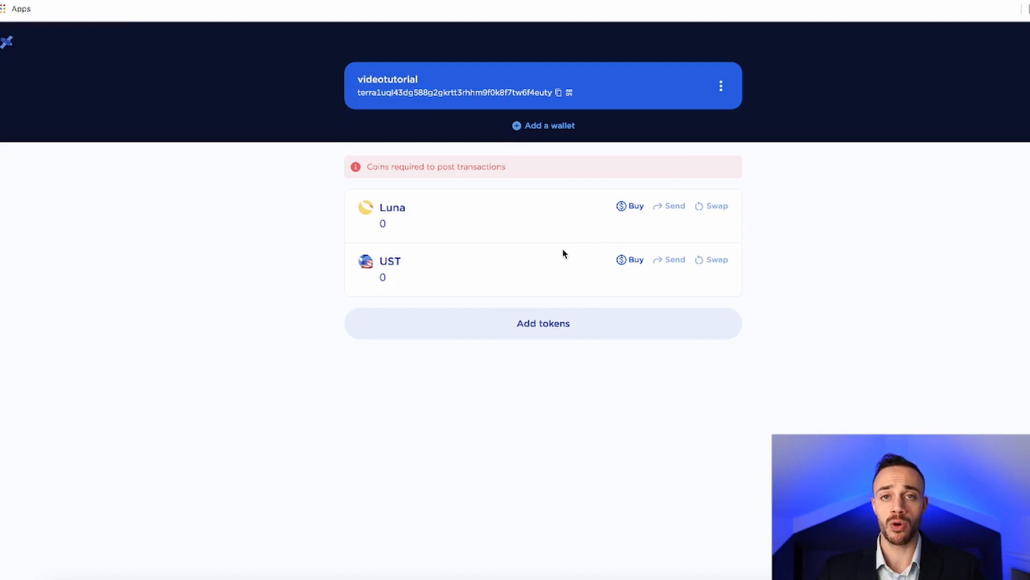
pyautogui.moveTo(661, 345)
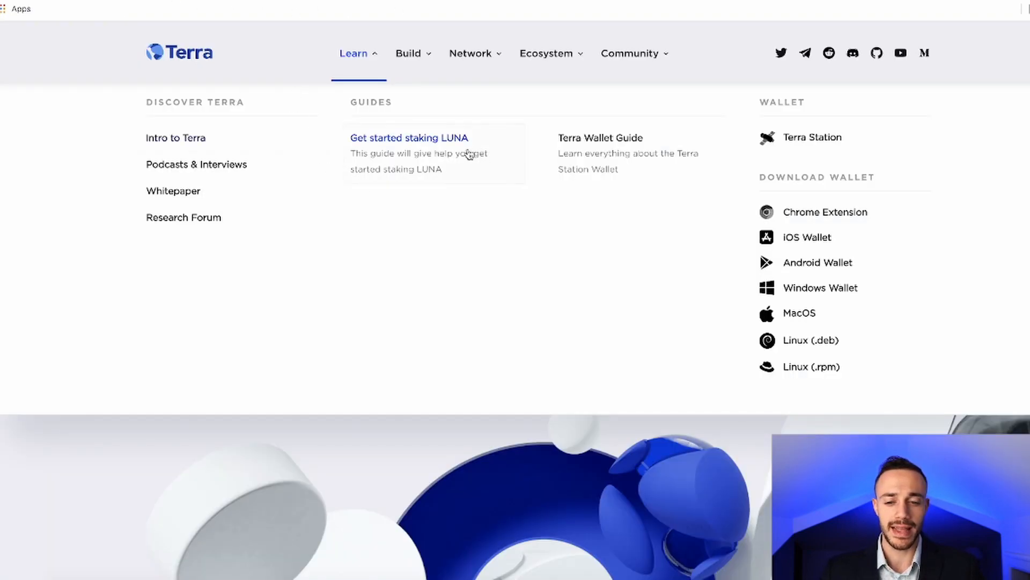
pyautogui.moveTo(690, 269)
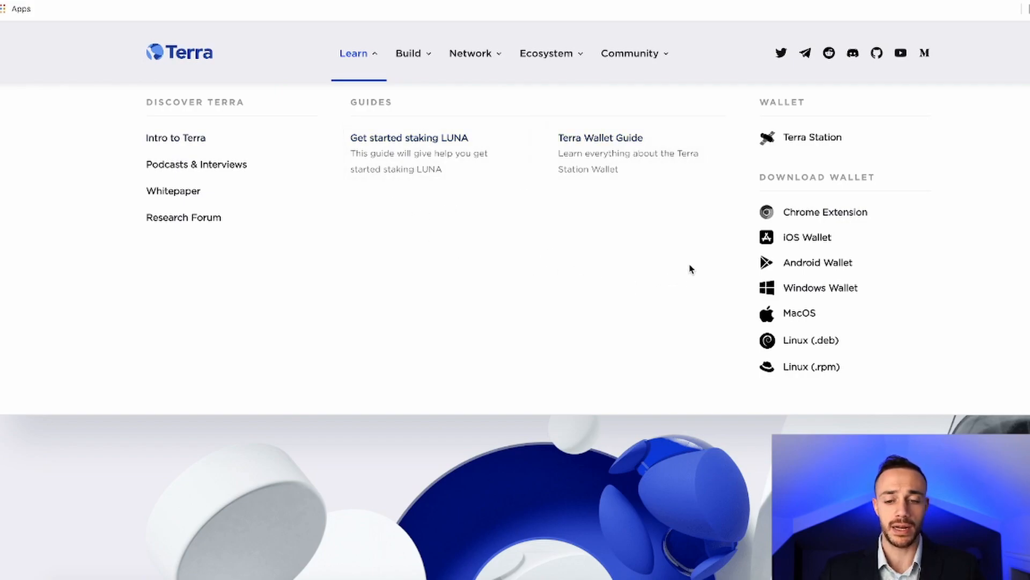
pyautogui.moveTo(818, 262)
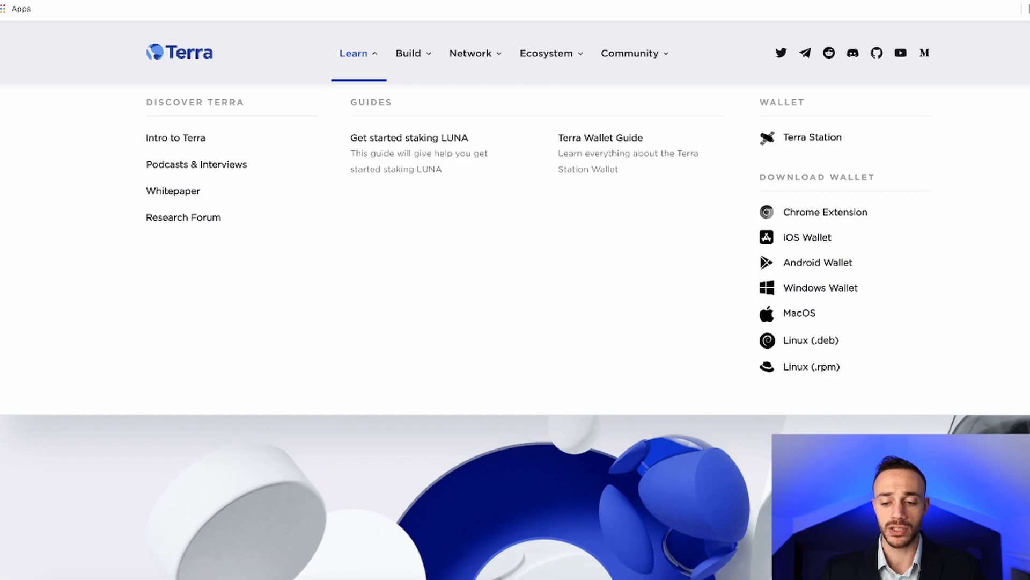
# - In the Terra Station desktop app, browse the Swap and NFT pages, then Governance
pyautogui.click(813, 137)
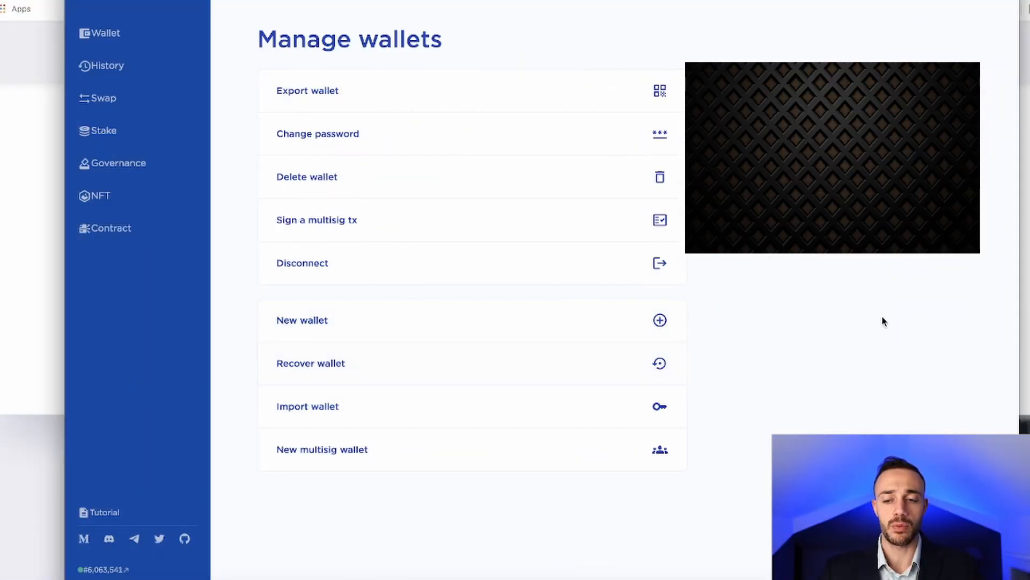
pyautogui.click(106, 33)
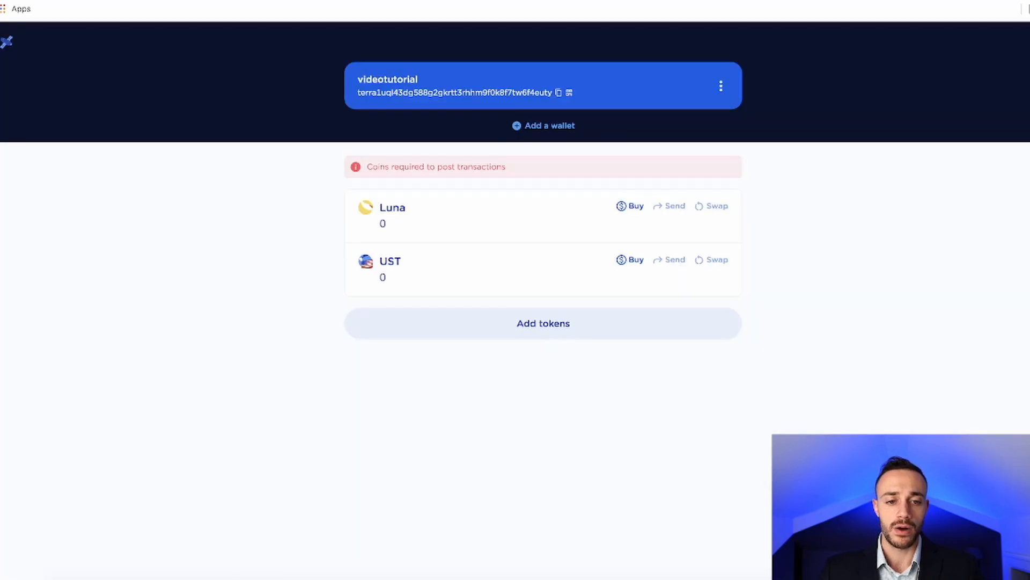
pyautogui.moveTo(649, 6)
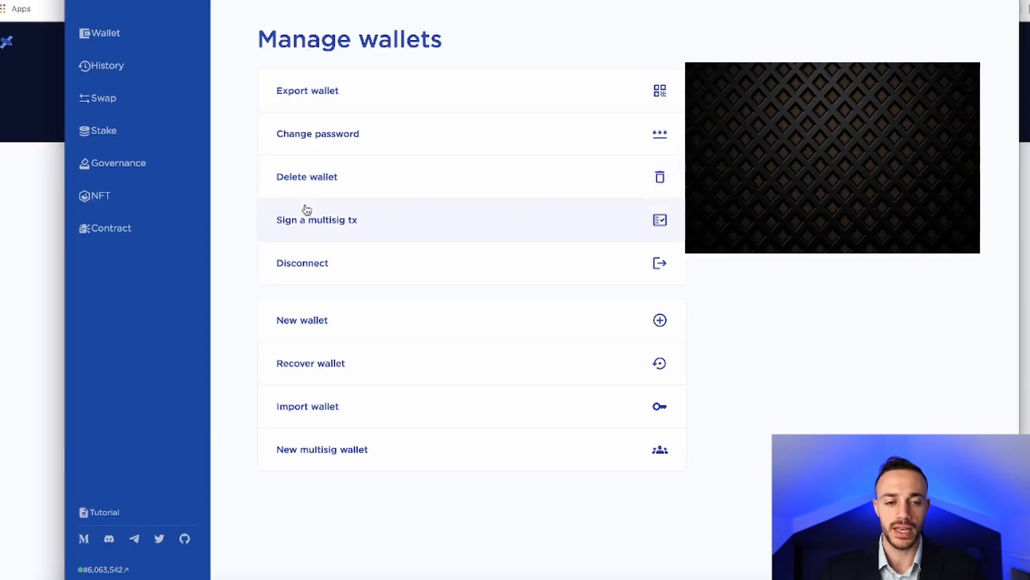
pyautogui.click(103, 97)
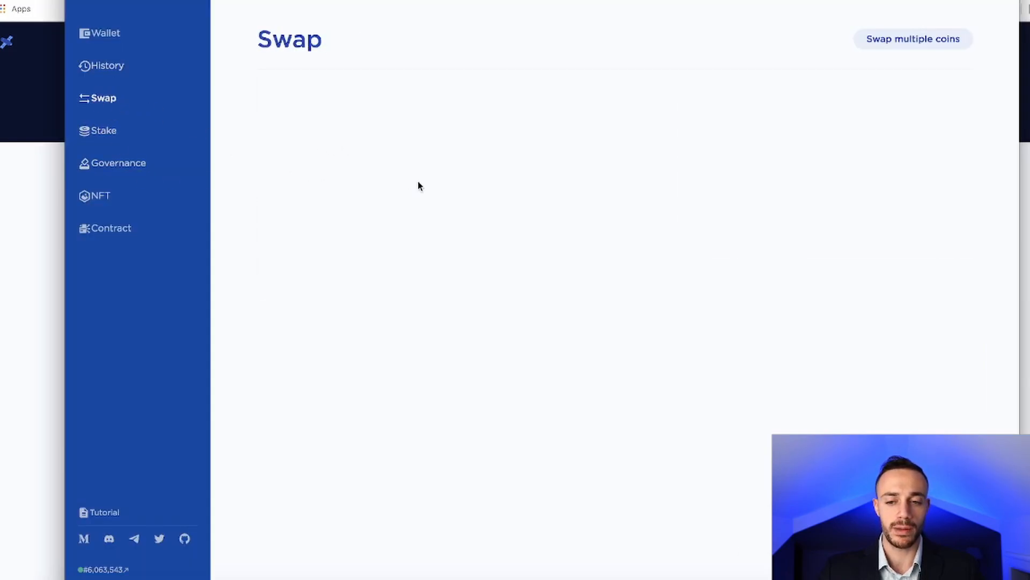
pyautogui.click(104, 97)
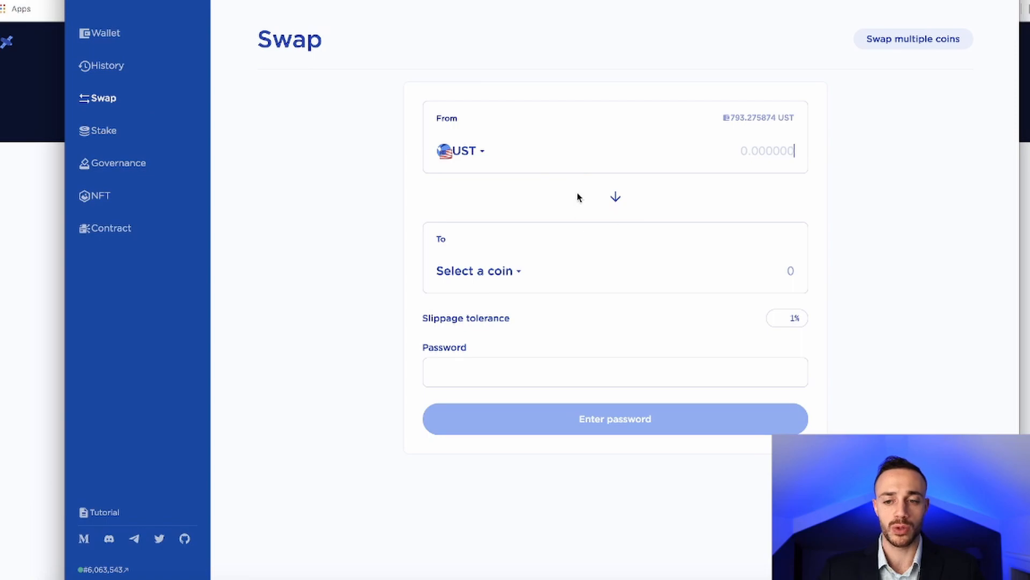
pyautogui.moveTo(27, 149)
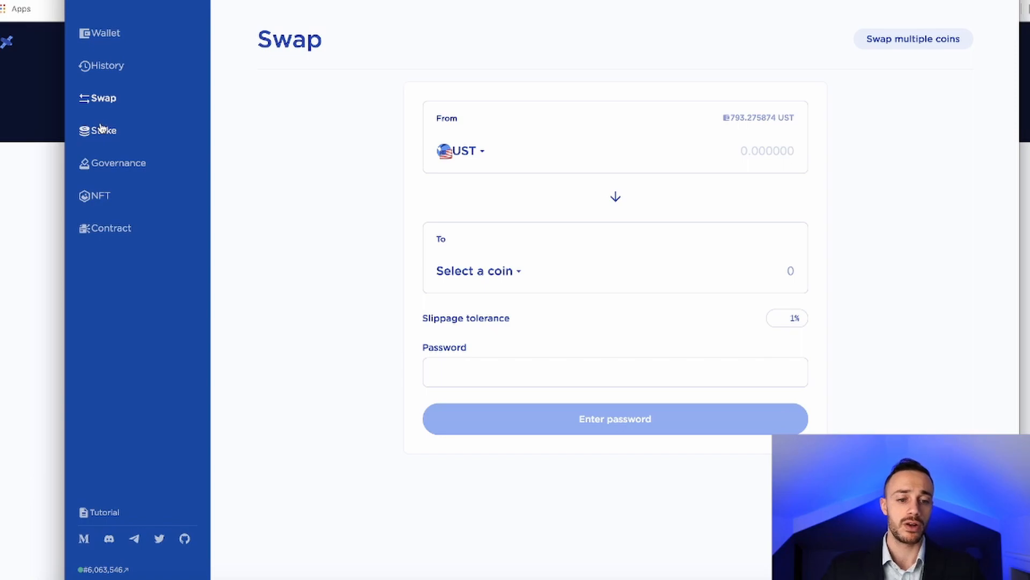
pyautogui.click(100, 196)
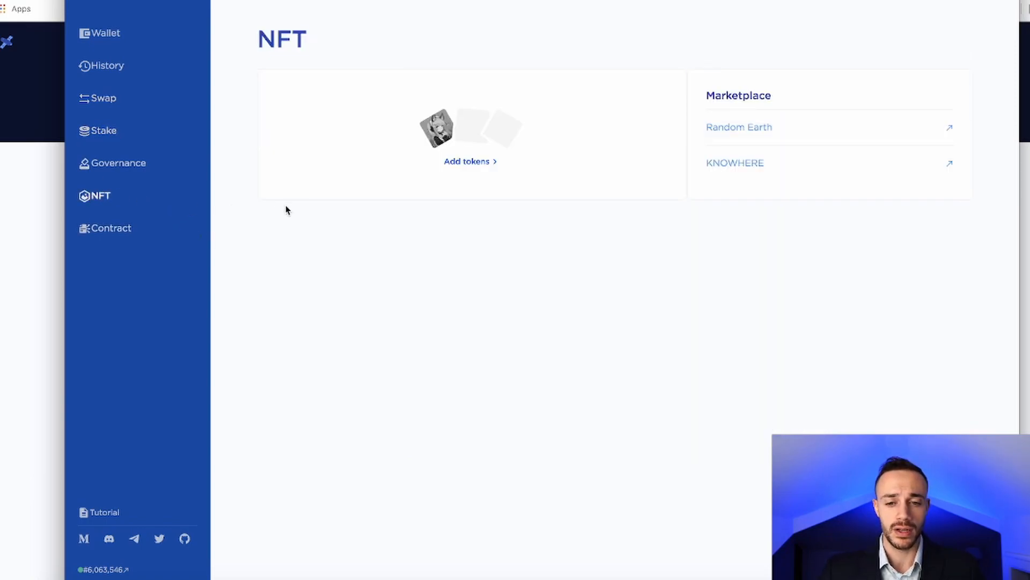
pyautogui.click(119, 162)
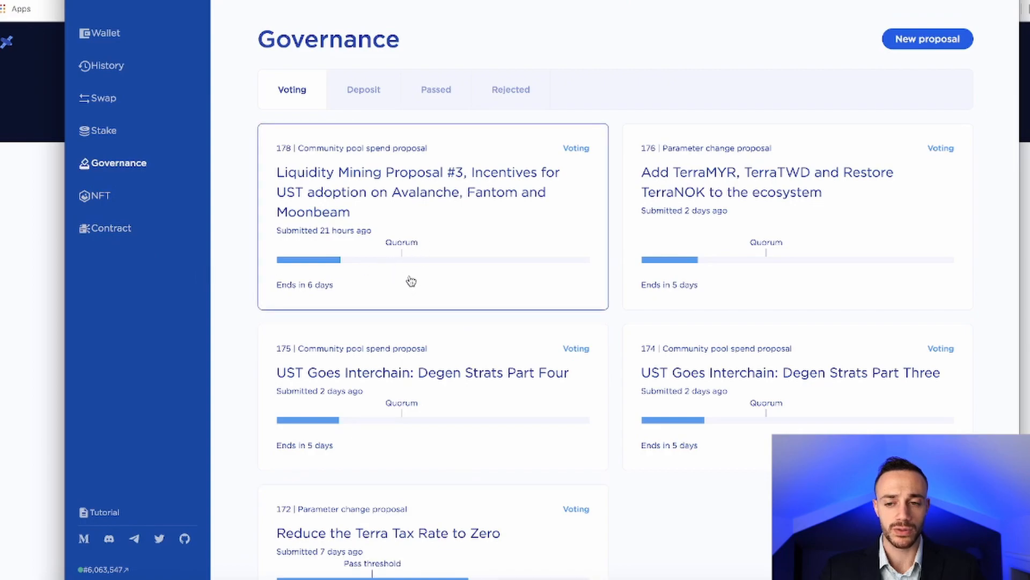
pyautogui.moveTo(410, 281)
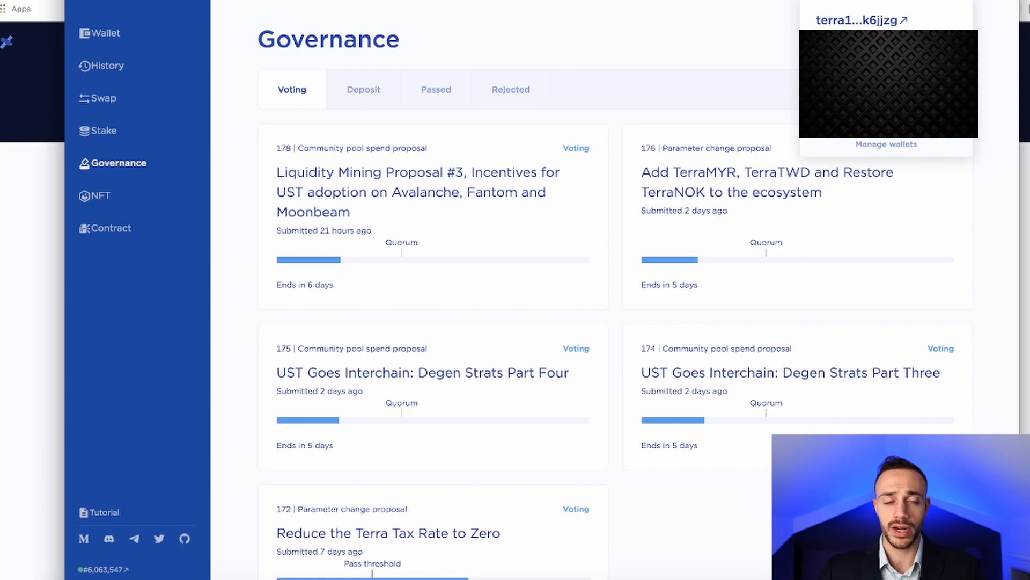
pyautogui.moveTo(887, 148)
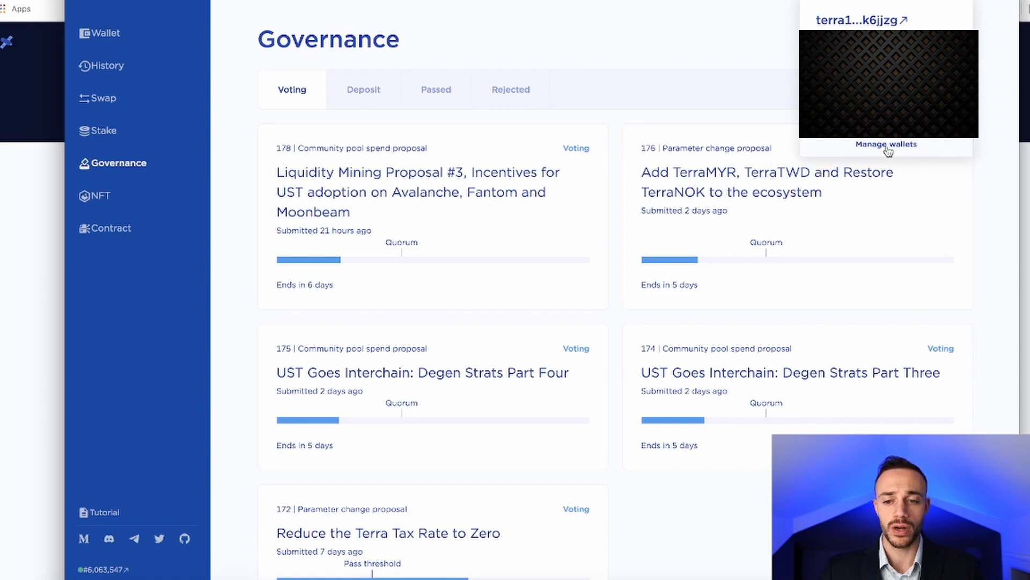
# - Recover a wallet named 'tutorialwallet' from its mnemonic via Manage wallets and submit
pyautogui.click(886, 144)
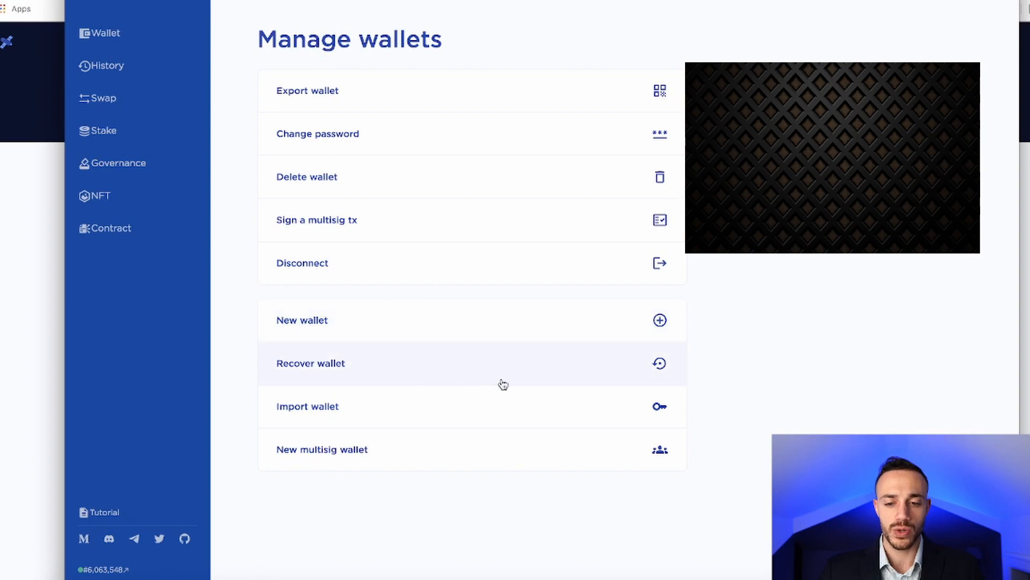
pyautogui.moveTo(465, 372)
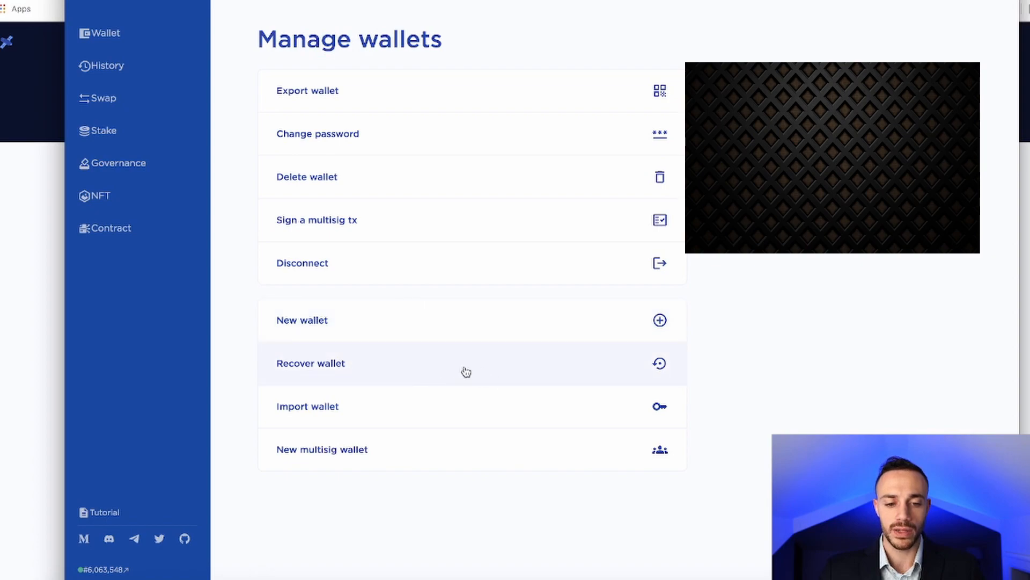
pyautogui.click(310, 363)
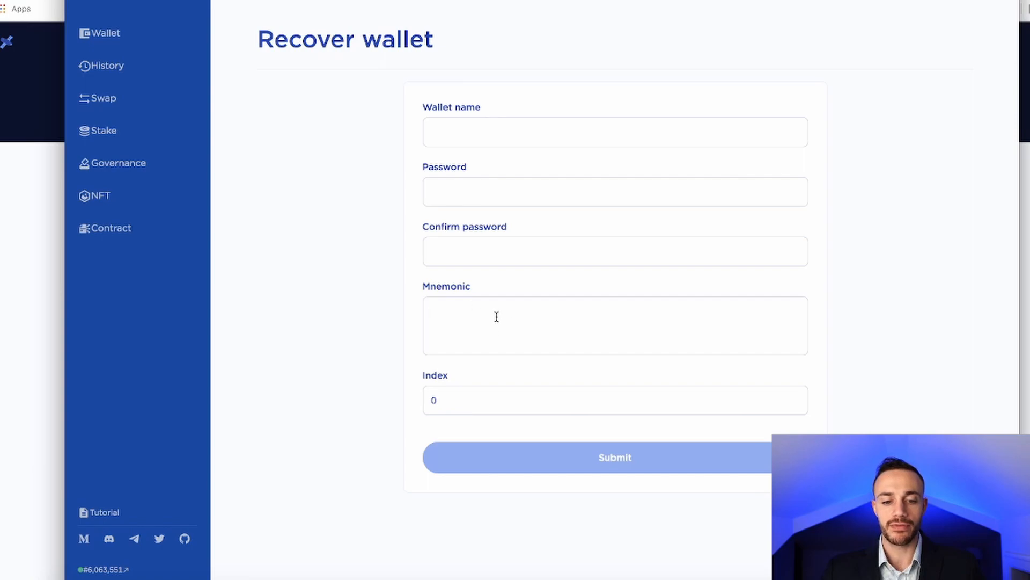
pyautogui.click(614, 132)
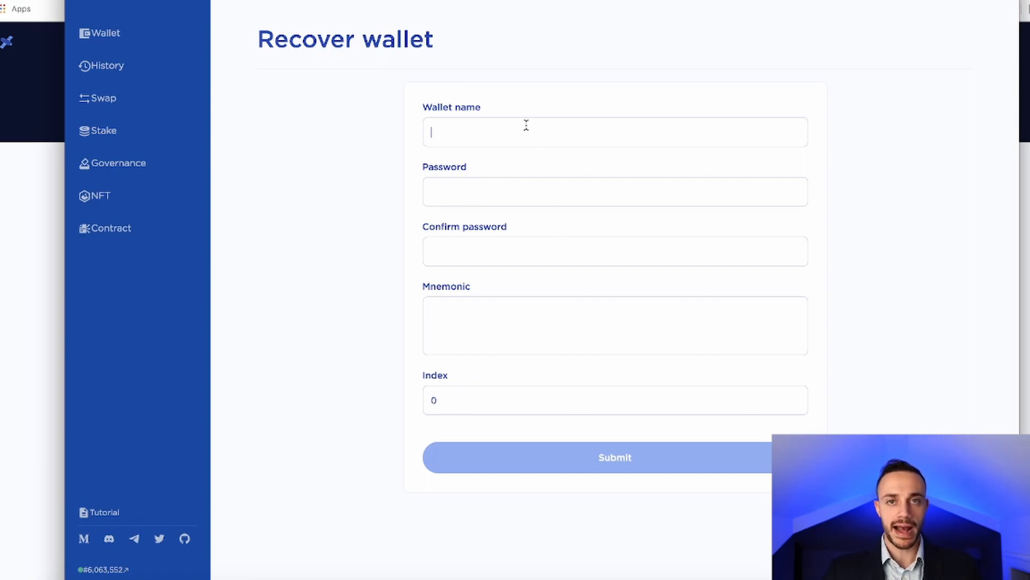
pyautogui.write('tutorialwallet')
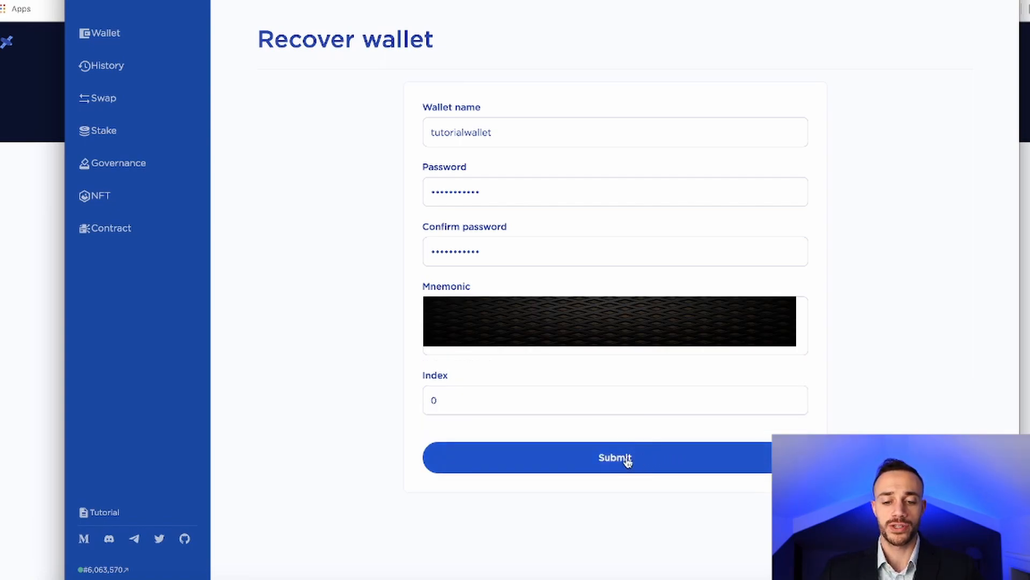
pyautogui.click(614, 457)
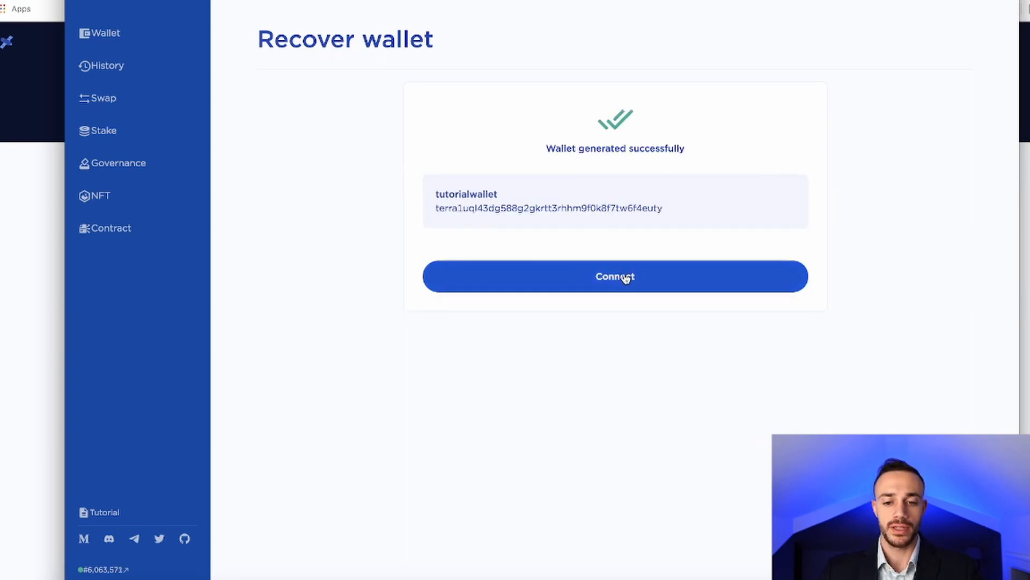
# - Connect the recovered tutorialwallet, bringing up its Wallet page showing about 0.985 LUNA
pyautogui.click(615, 276)
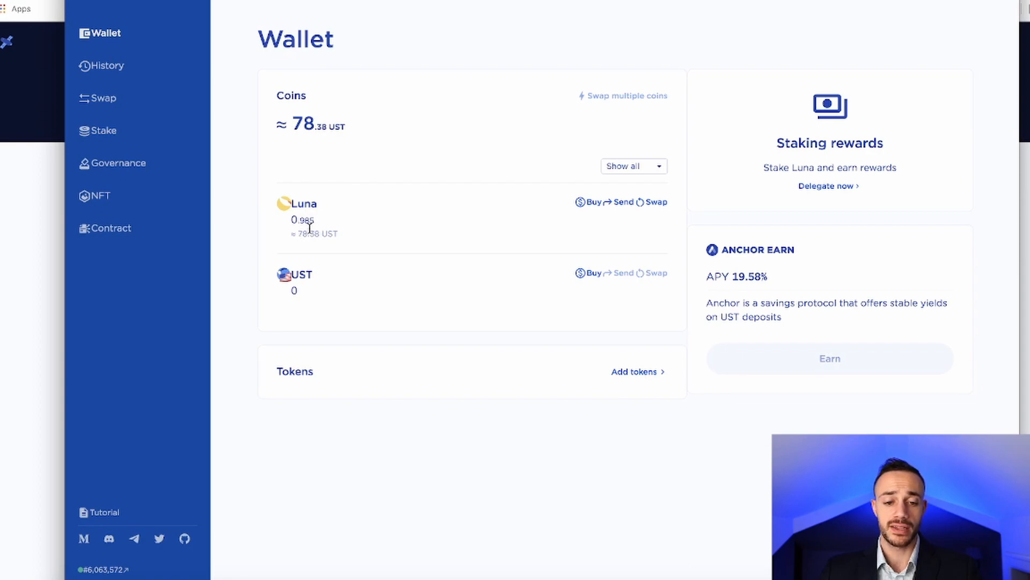
pyautogui.moveTo(376, 194)
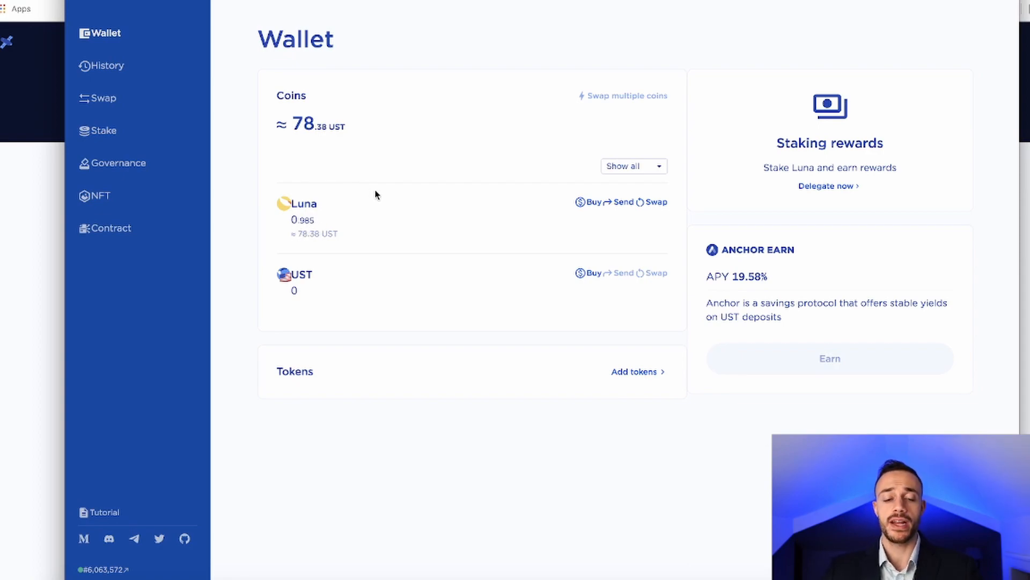
pyautogui.moveTo(372, 217)
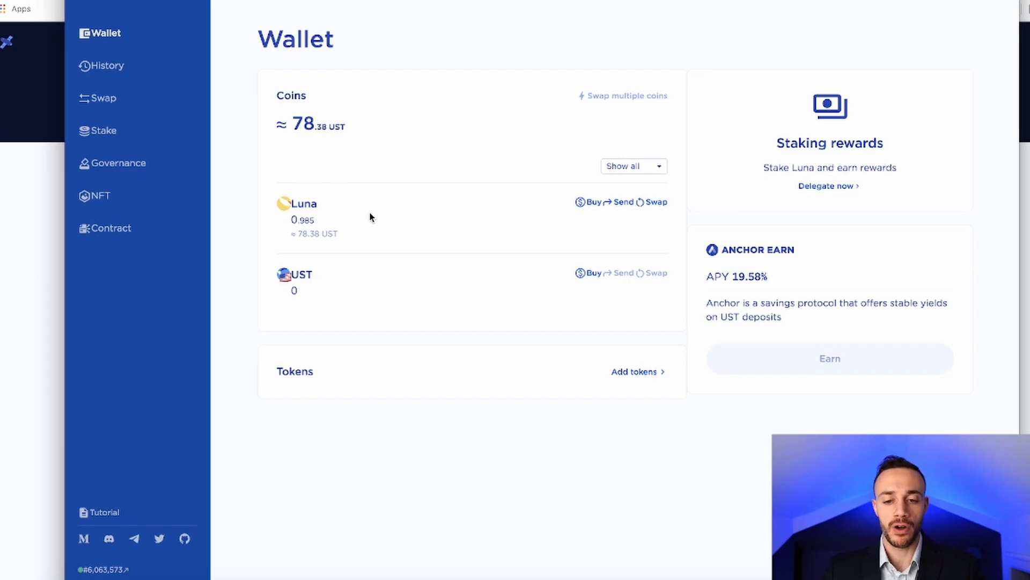
pyautogui.moveTo(353, 232)
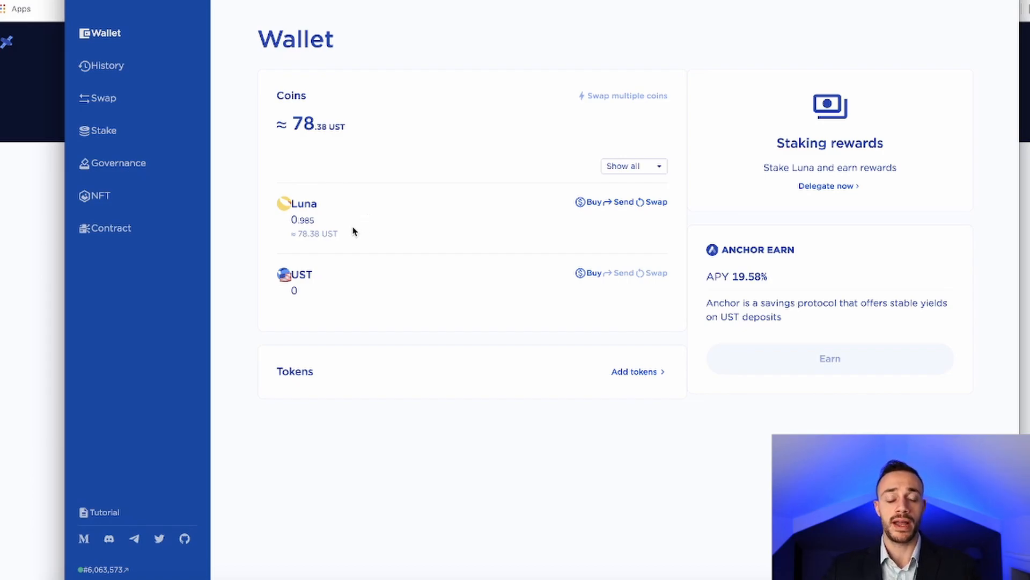